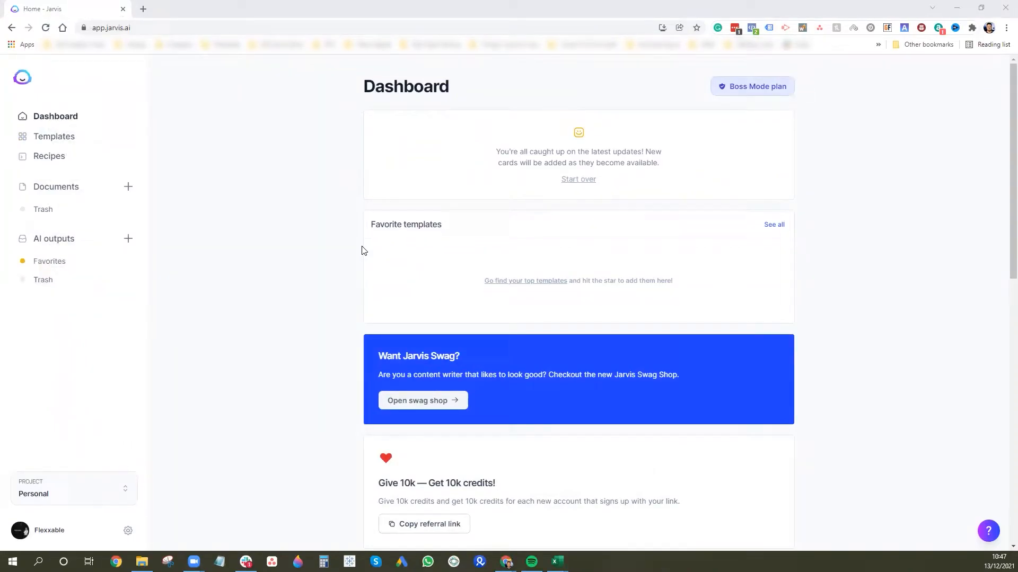
mouse_move(202, 209)
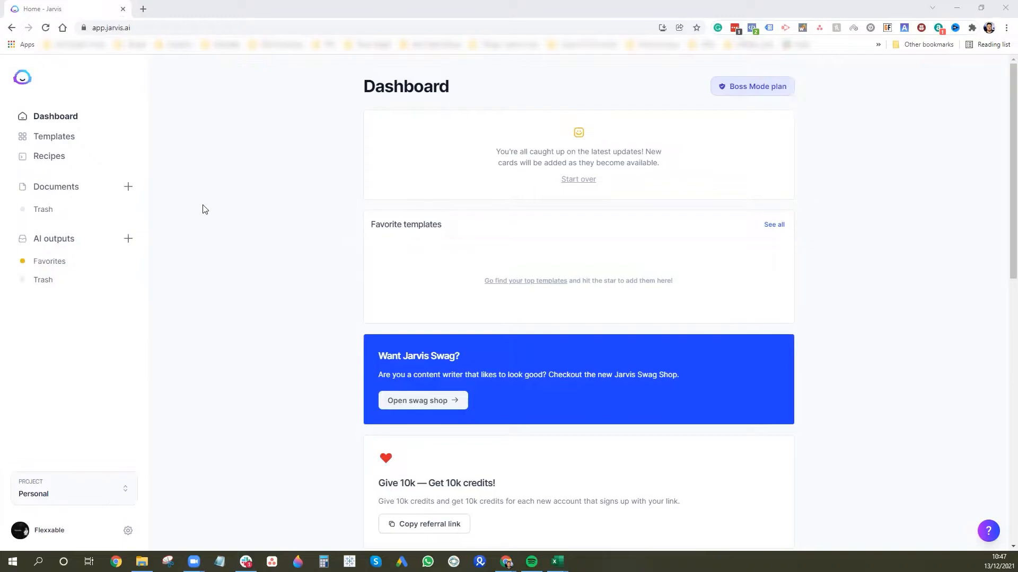
mouse_move(461, 349)
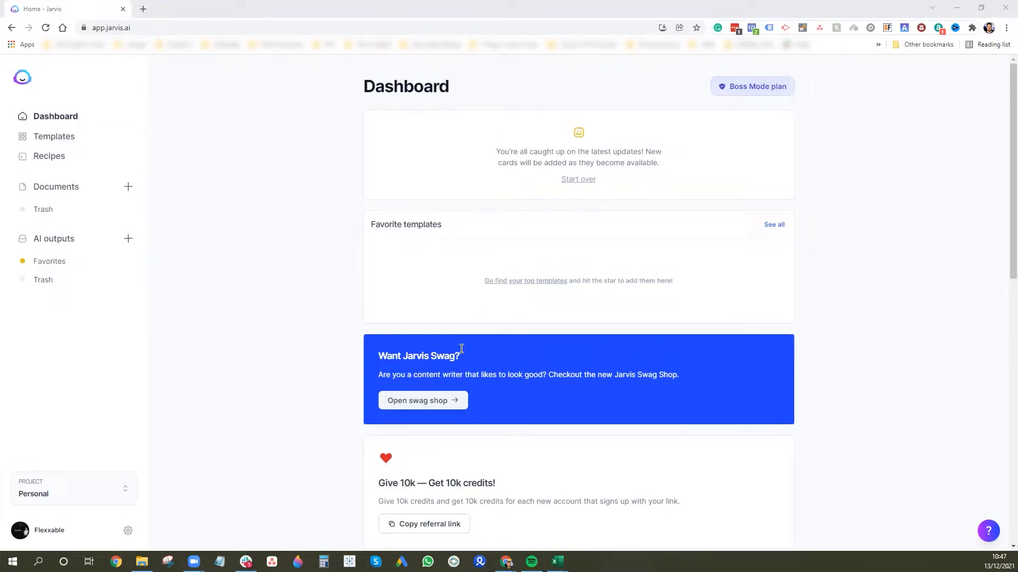
mouse_move(72, 141)
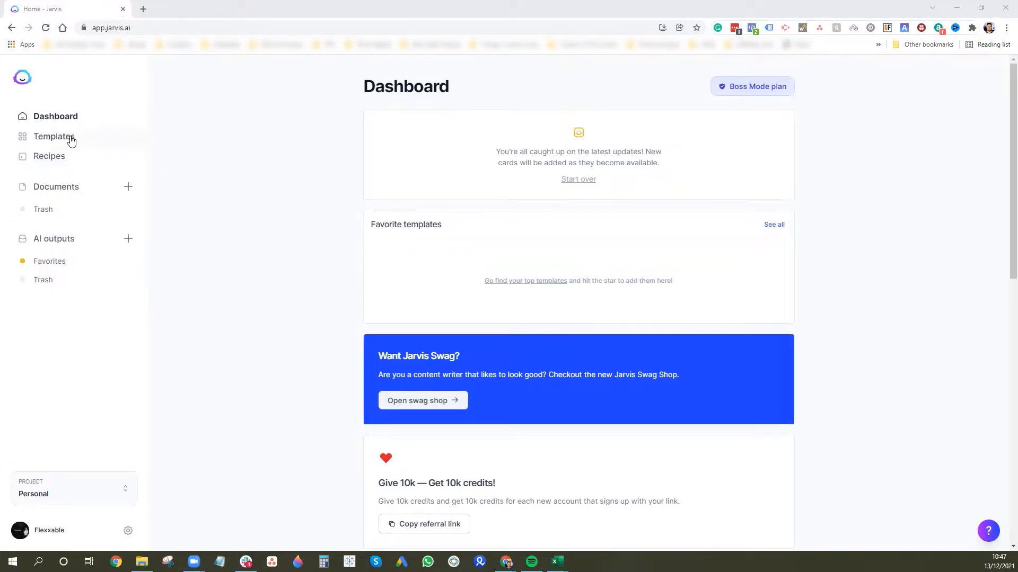
- Open the prefilled Facebook Ad Headline template from Jarvis's Templates list
click(54, 136)
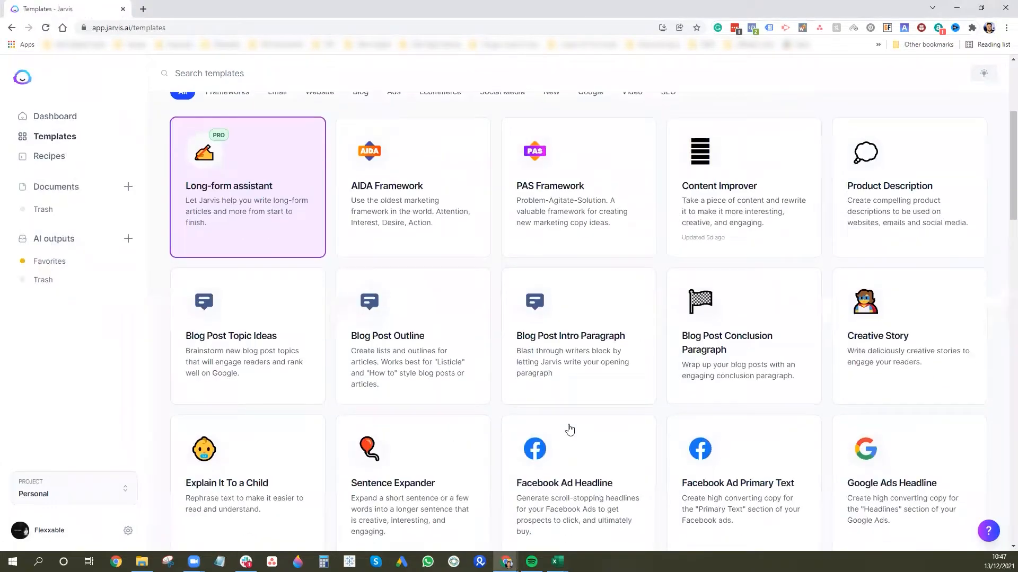
scroll(down, 3)
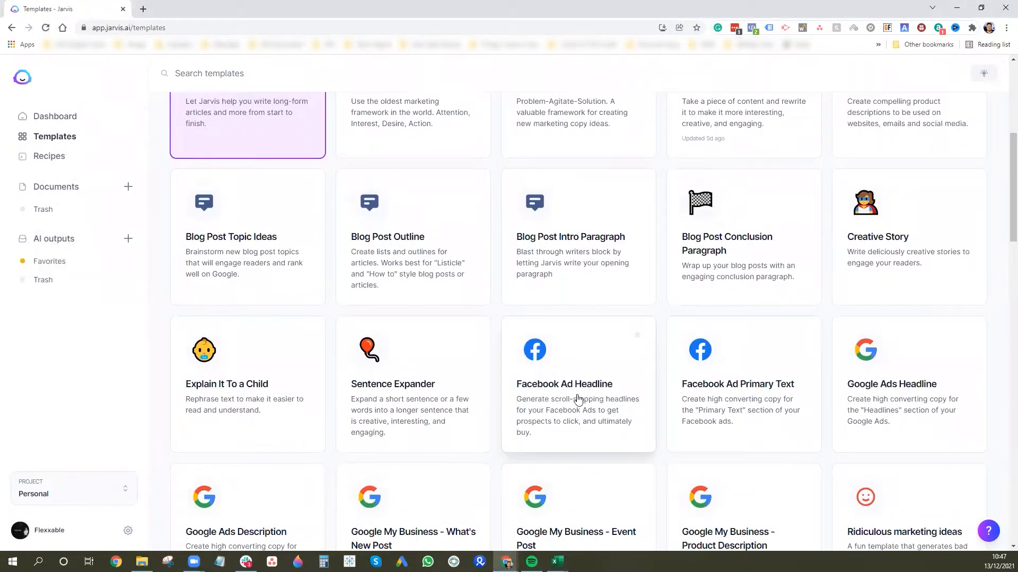
click(577, 383)
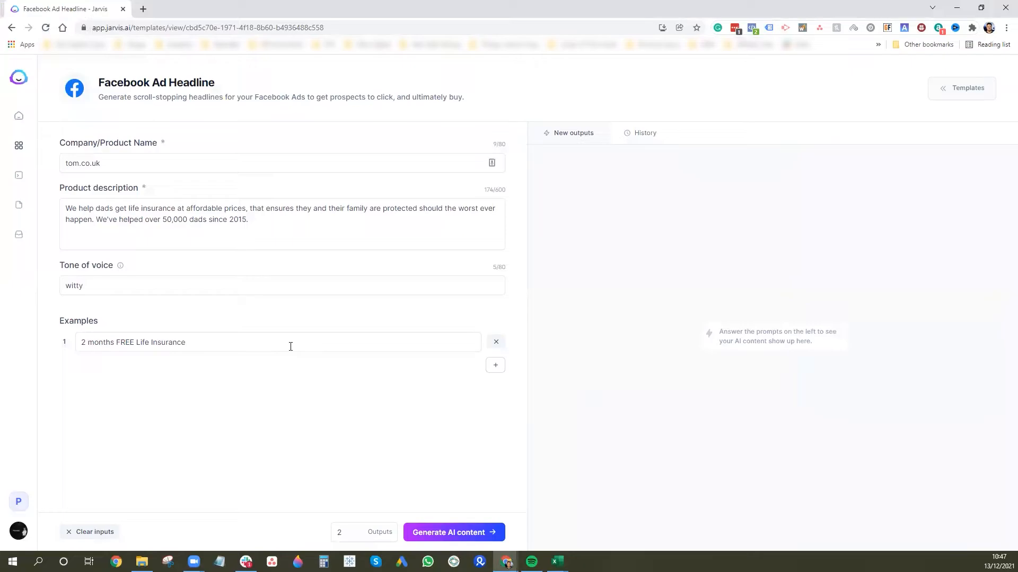
mouse_move(155, 390)
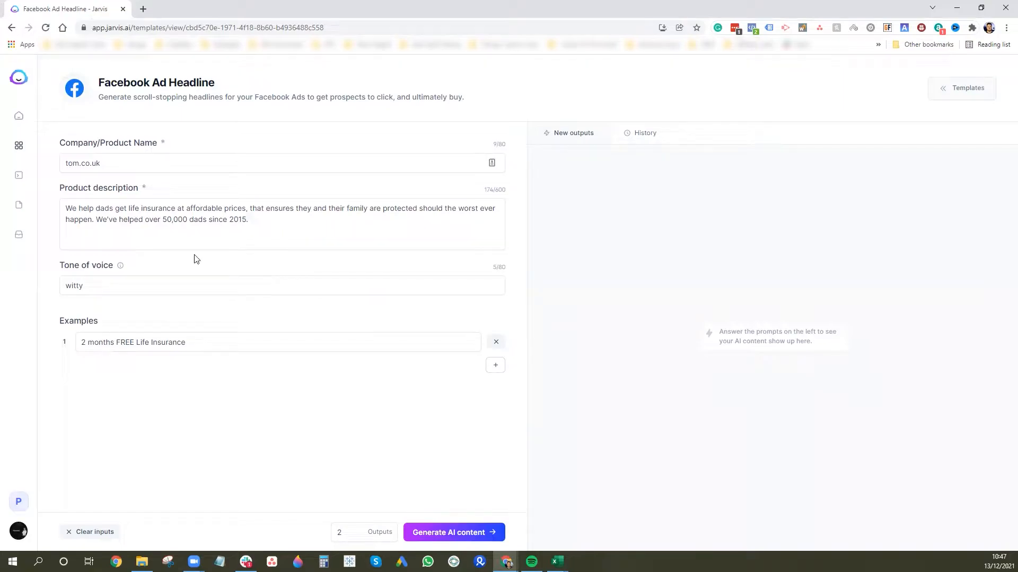
mouse_move(74, 153)
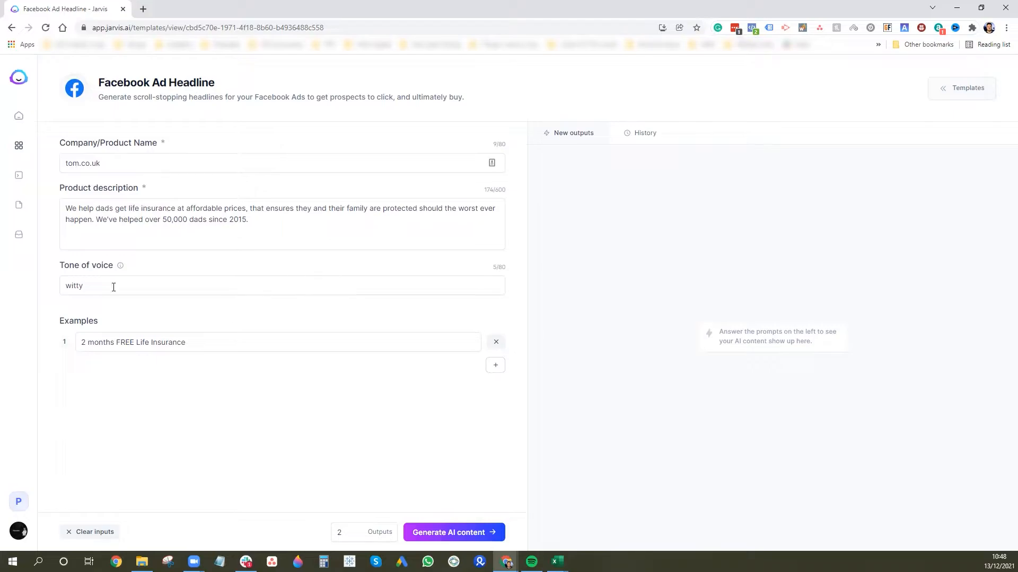
mouse_move(121, 266)
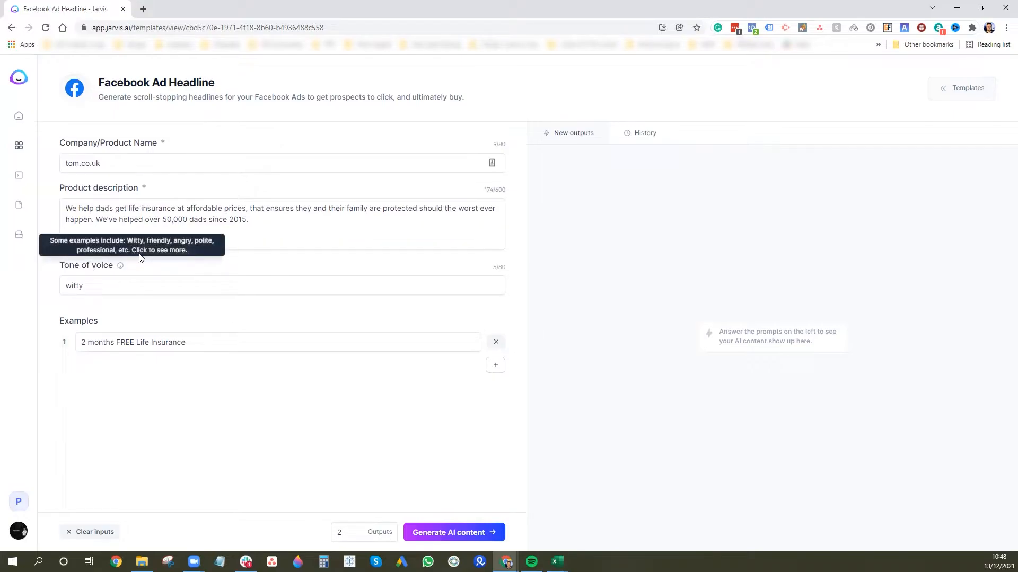
click(158, 249)
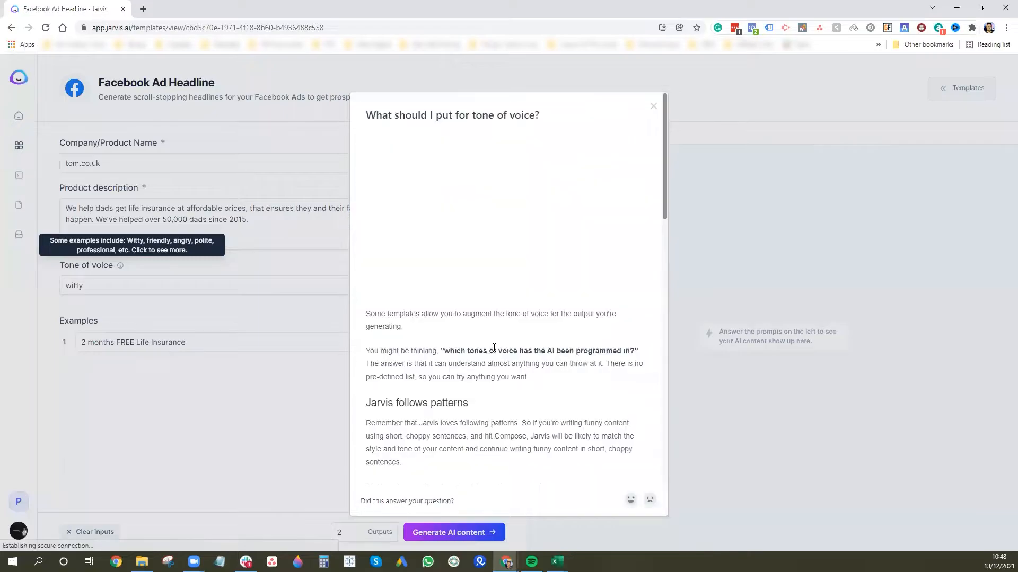
scroll(down, 3)
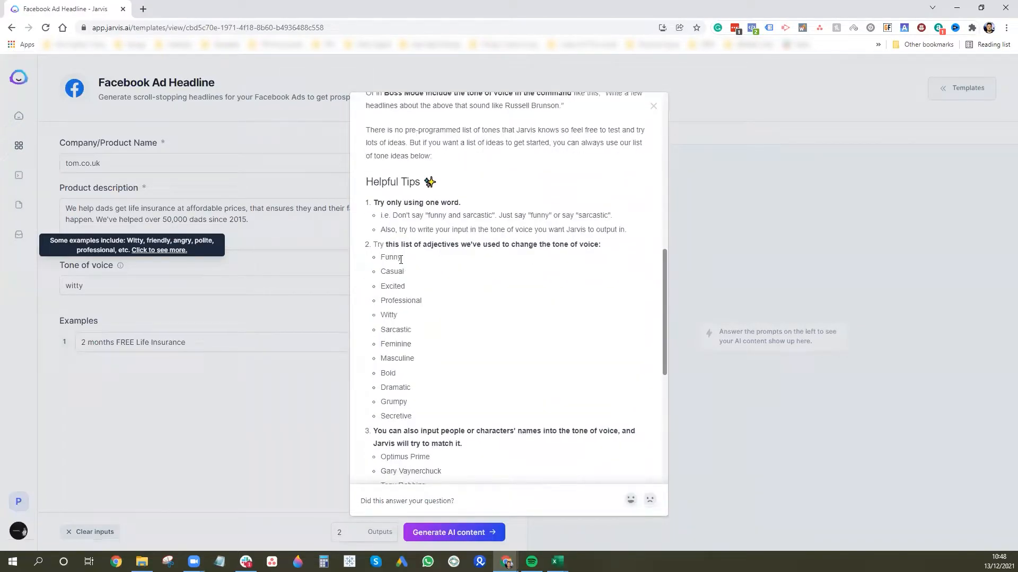
mouse_move(457, 384)
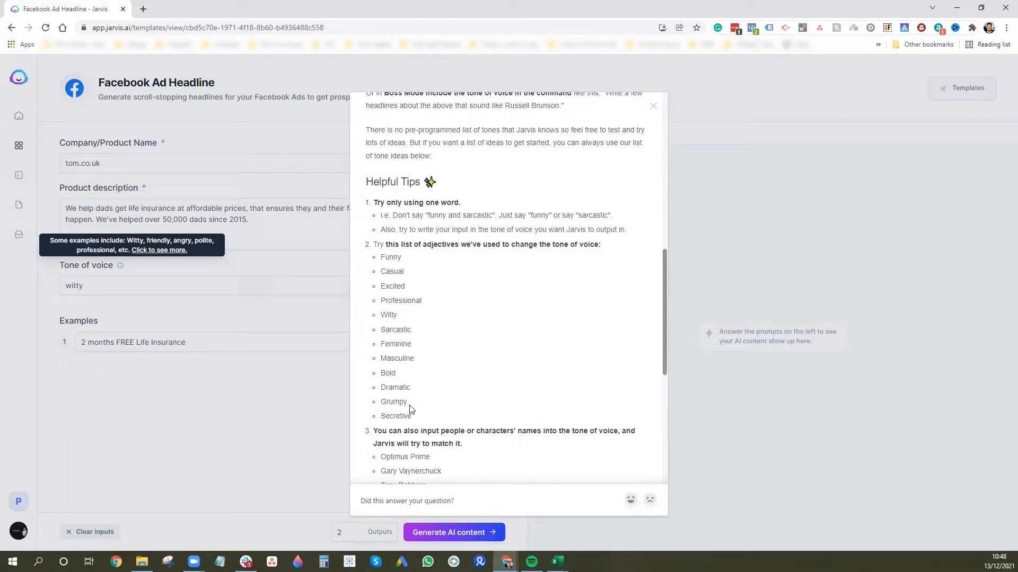
scroll(down, 3)
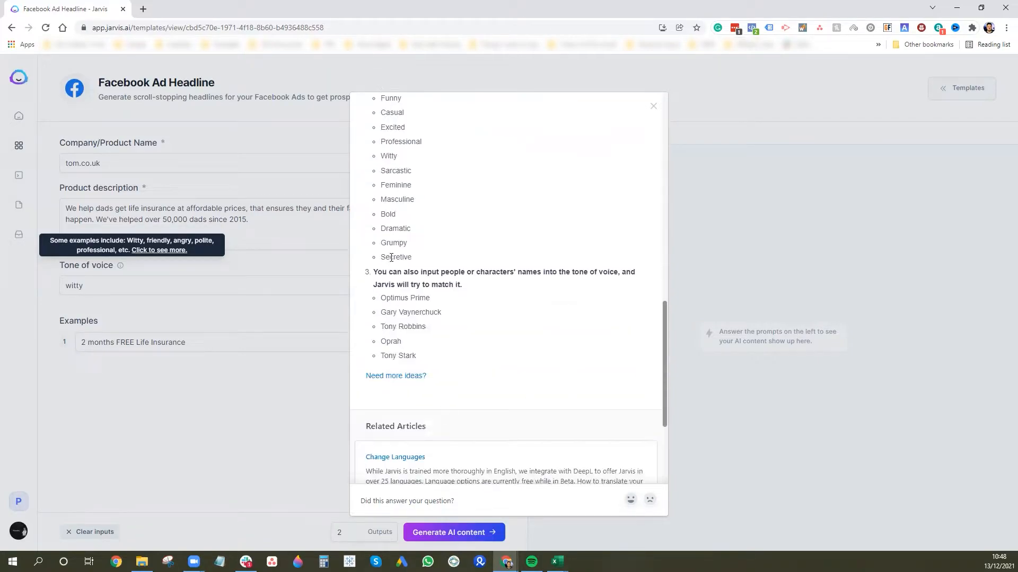
mouse_move(672, 126)
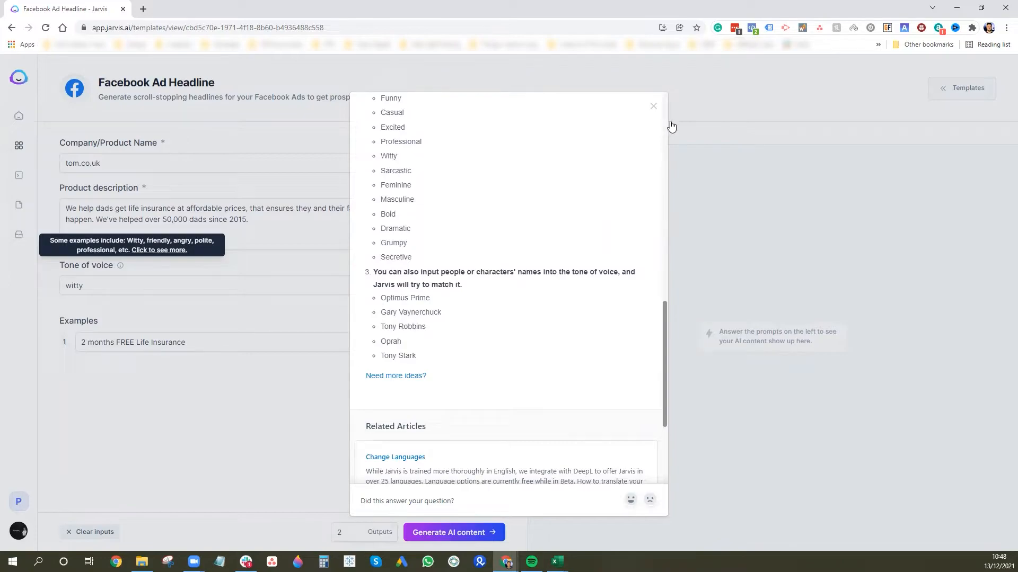
click(653, 106)
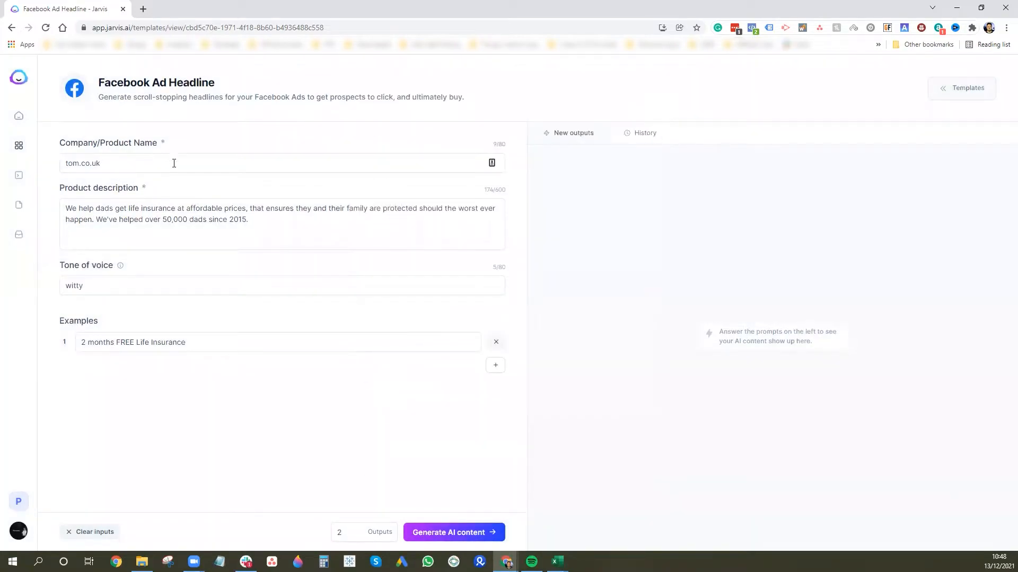
mouse_move(206, 344)
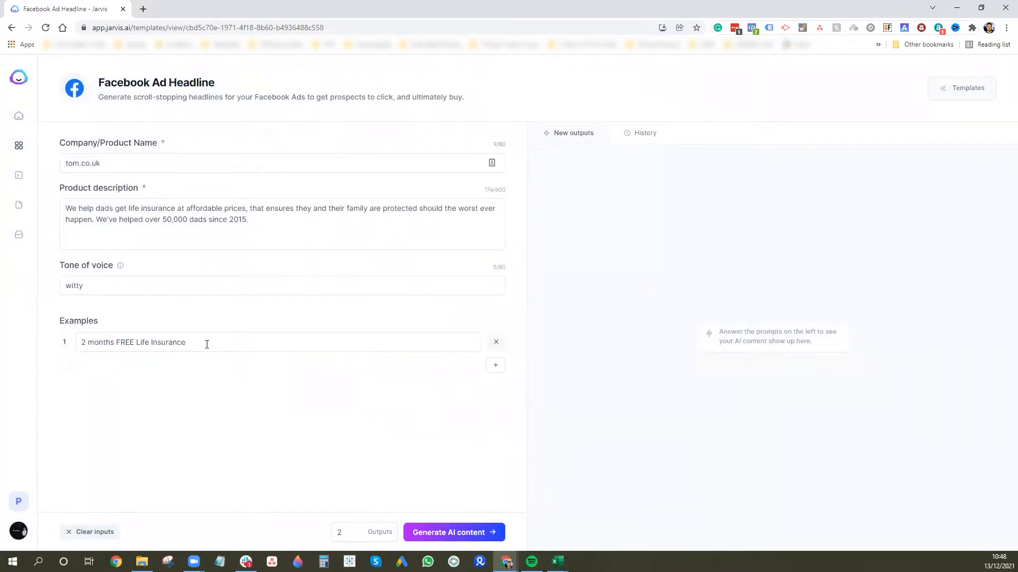
mouse_move(222, 366)
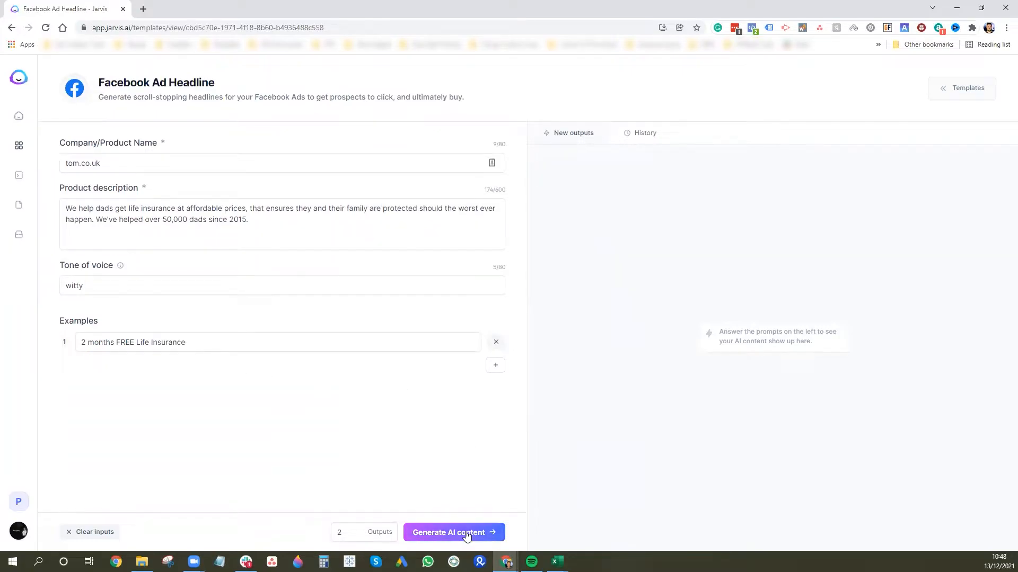
- Run Generate AI content repeatedly for batches of dads' life insurance ad headlines
click(454, 532)
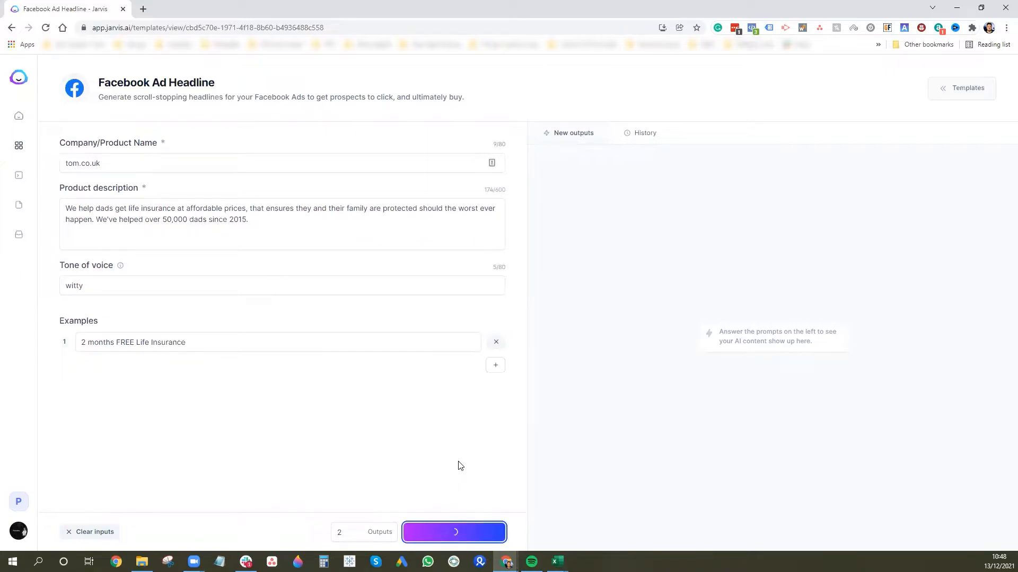
click(454, 532)
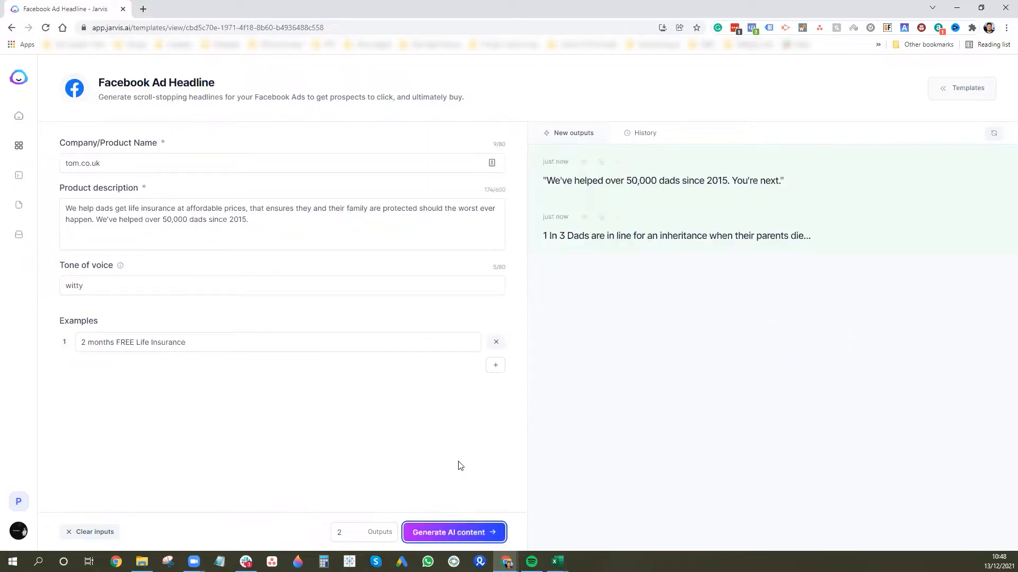
click(454, 532)
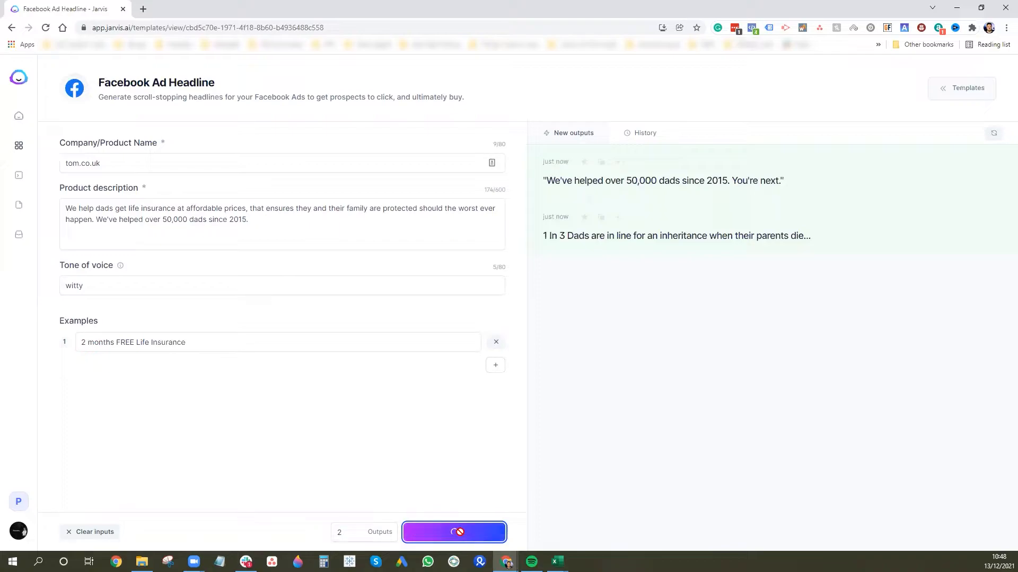
click(454, 532)
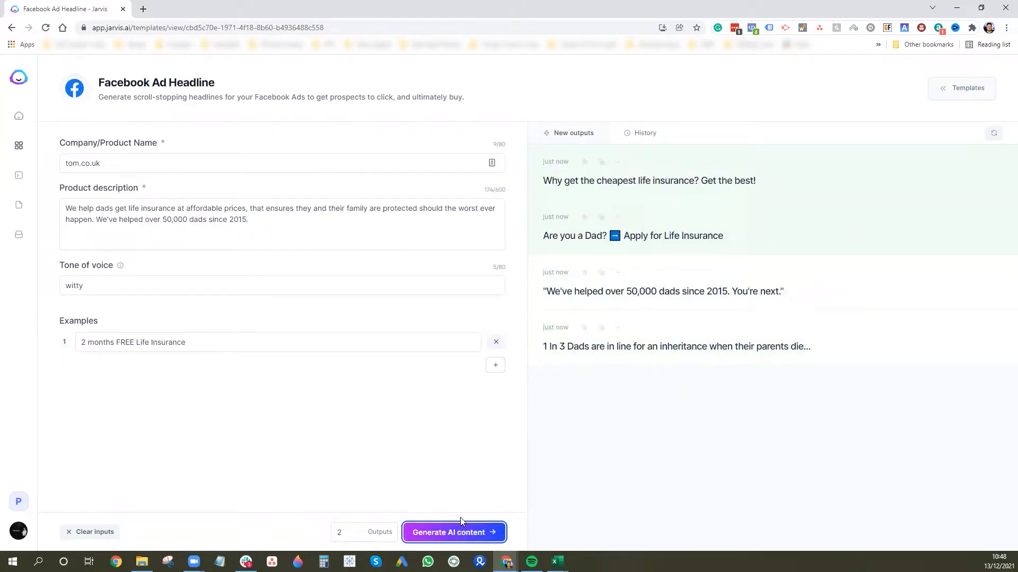
click(454, 532)
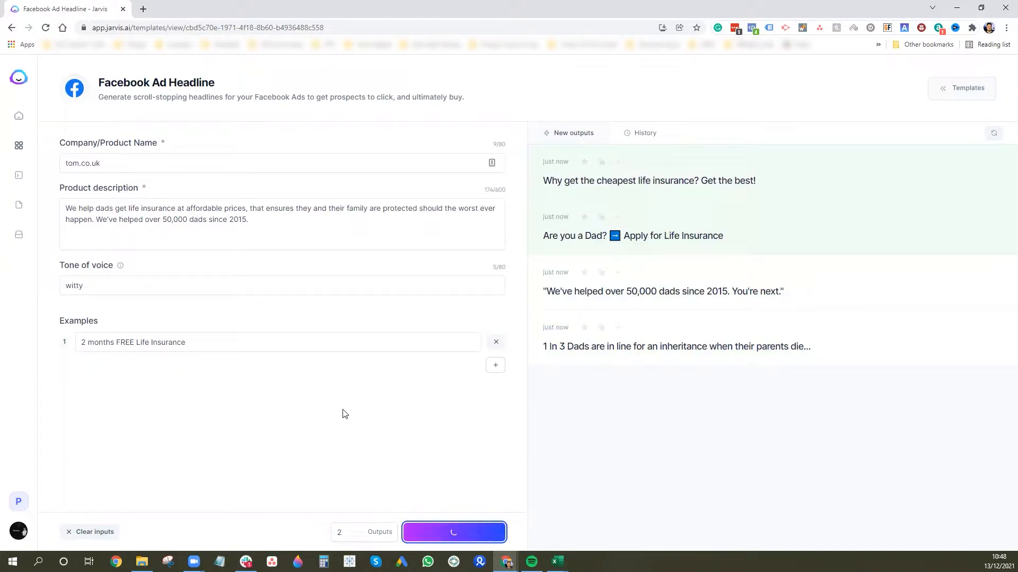
mouse_move(509, 444)
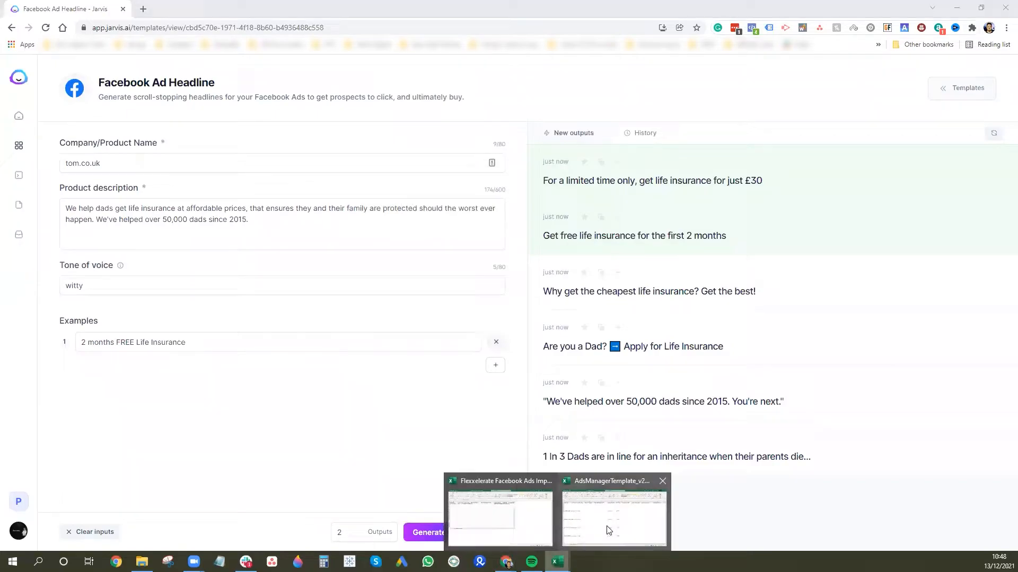
click(612, 519)
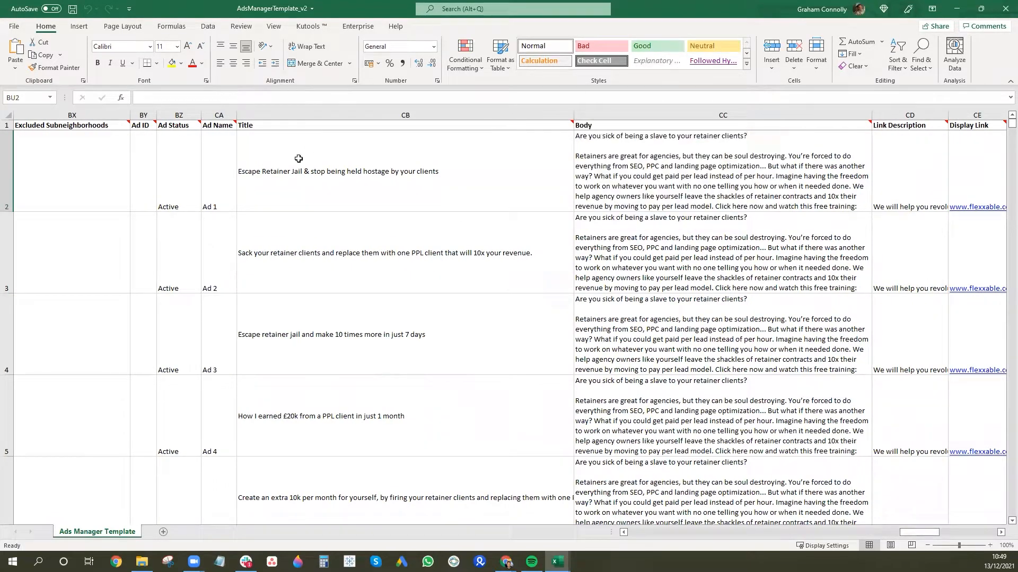
mouse_move(349, 473)
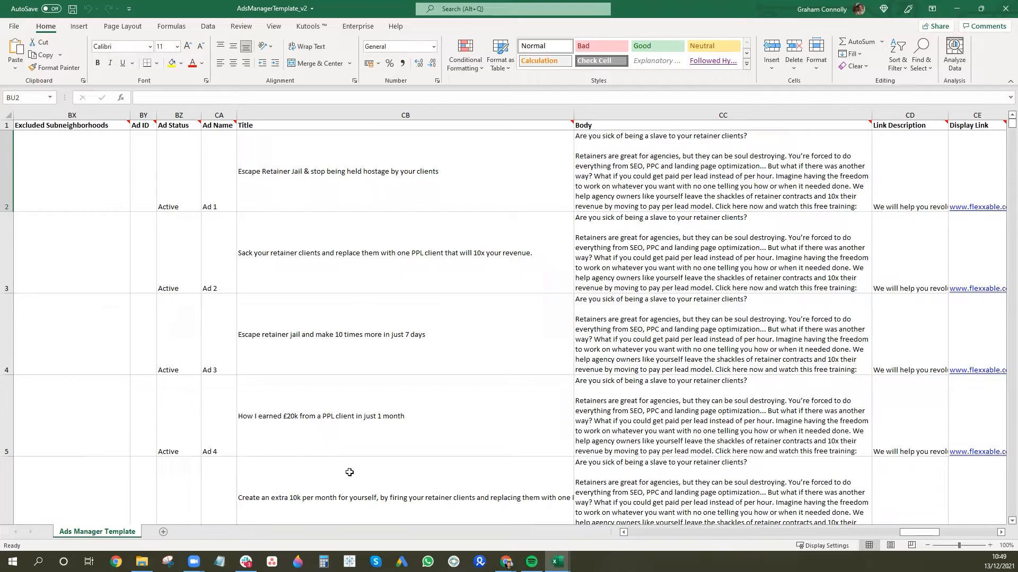
scroll(down, 3)
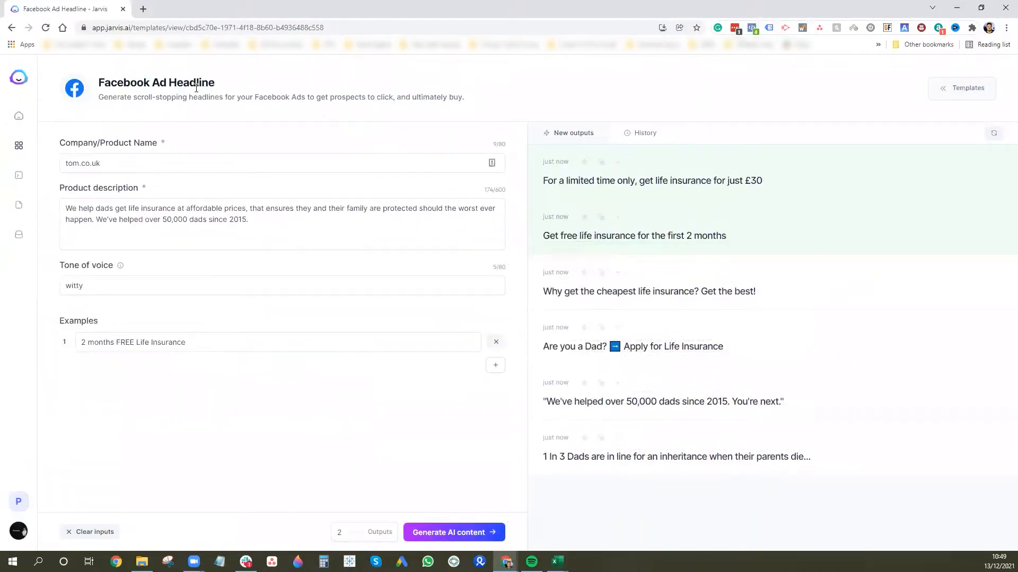
mouse_move(576, 186)
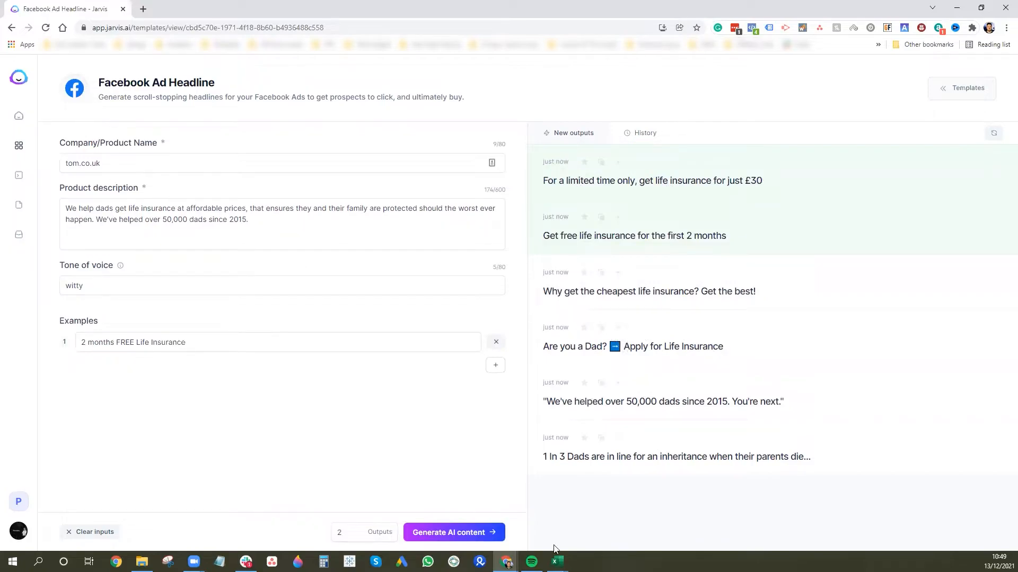
mouse_move(20, 146)
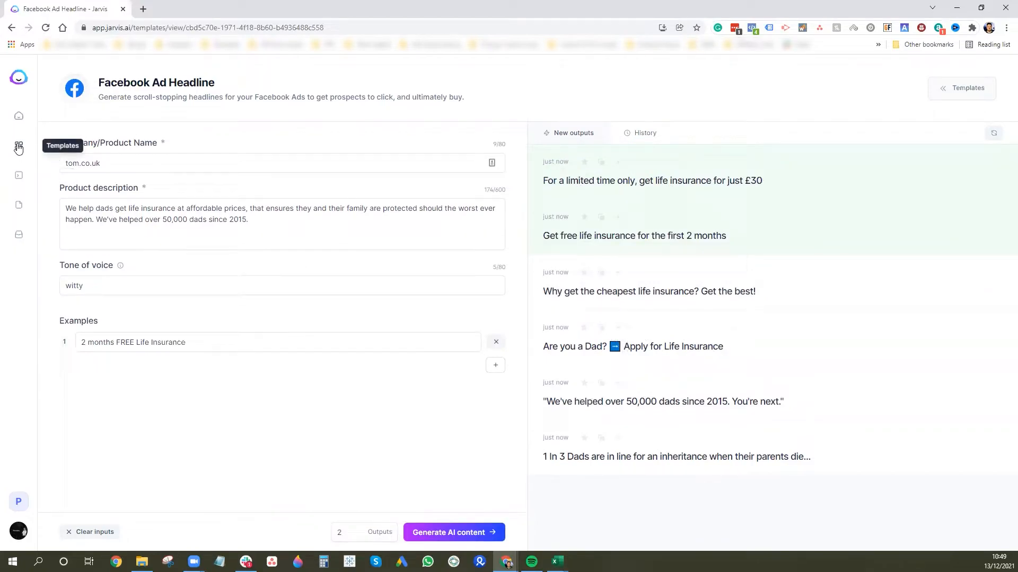
- Open the Facebook Ad Primary Text template and review its tom.co.uk, description and witty-tone fields
click(19, 145)
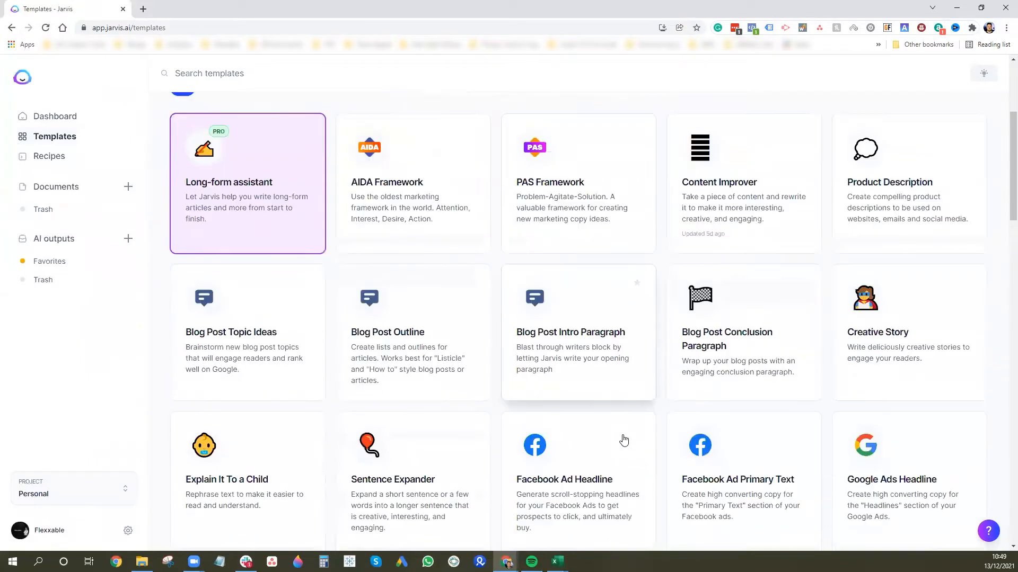
scroll(down, 3)
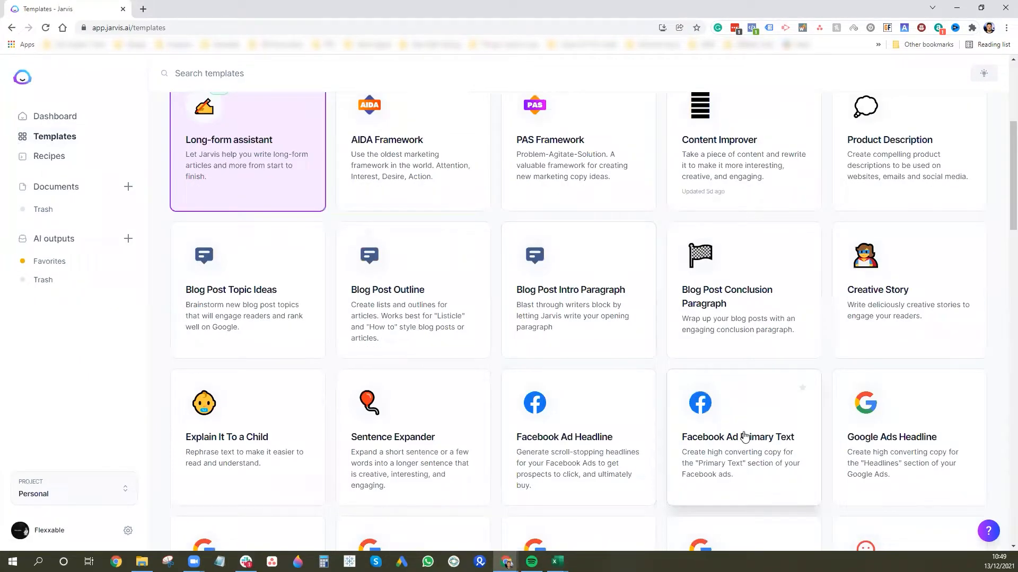
click(743, 437)
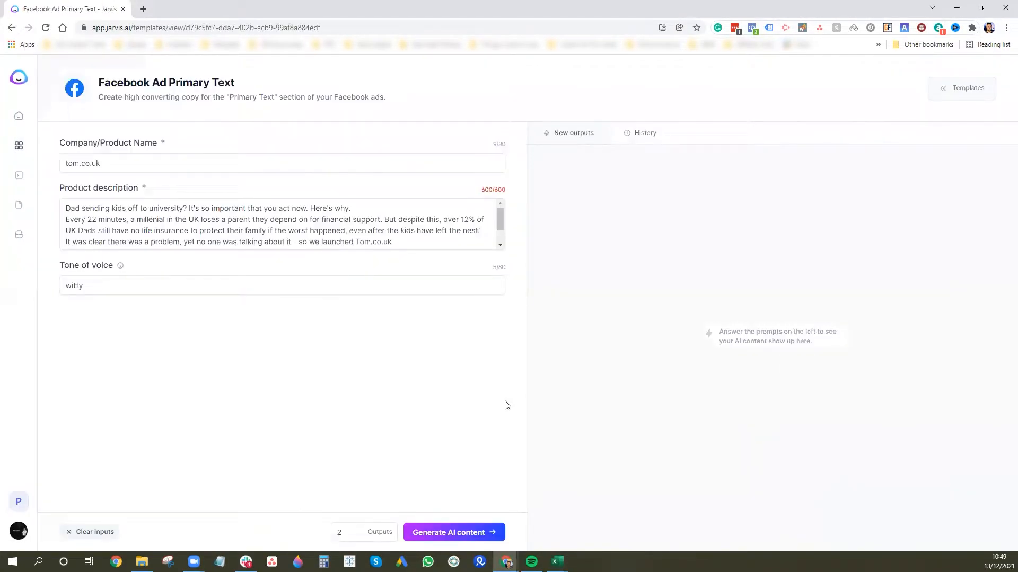
mouse_move(101, 183)
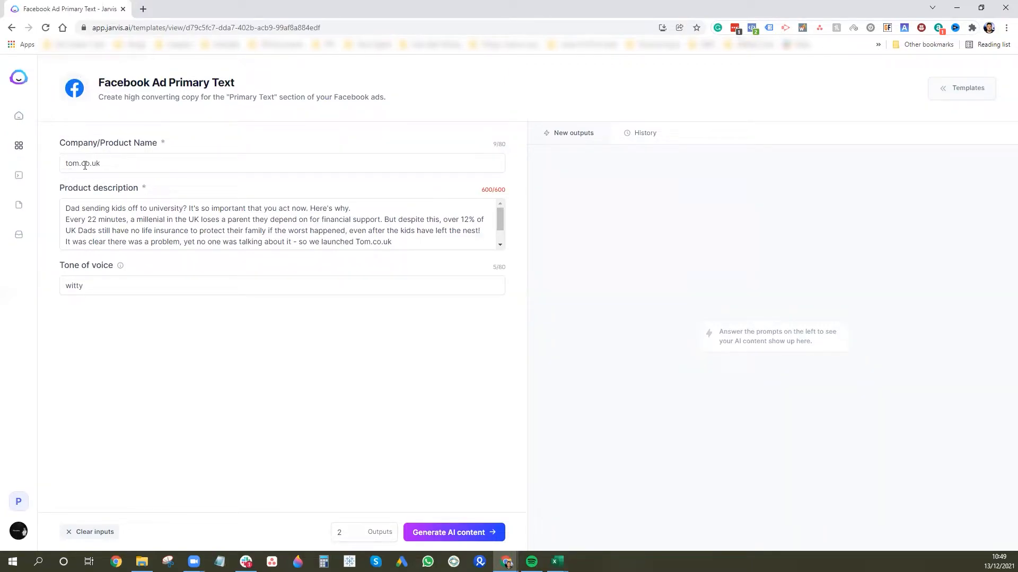
scroll(down, 3)
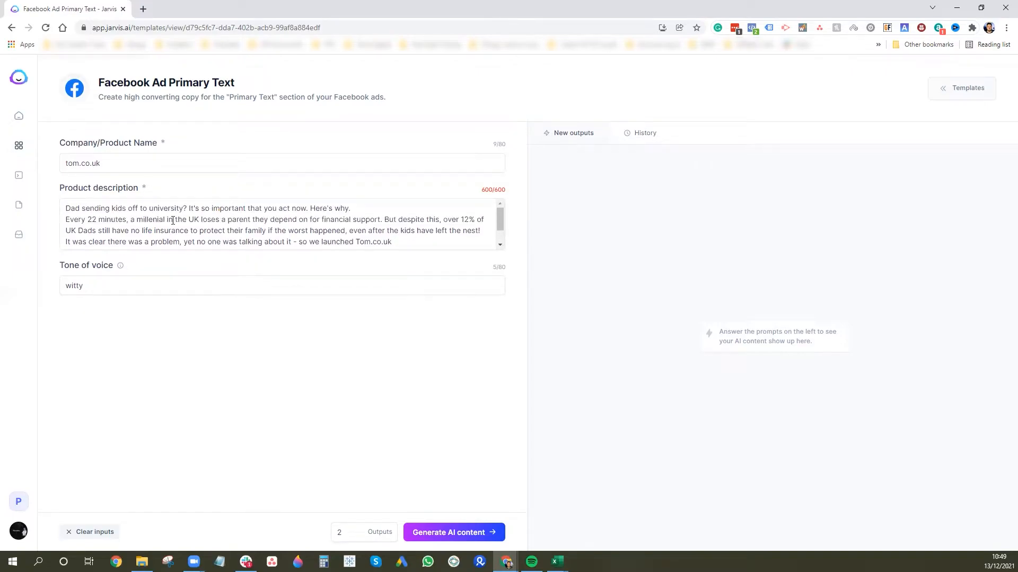
scroll(down, 3)
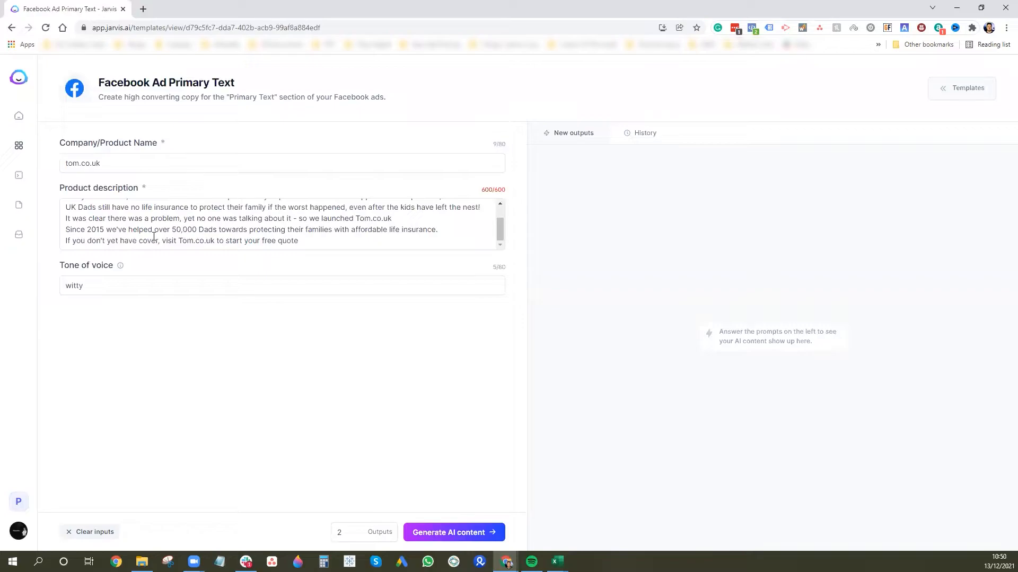
mouse_move(454, 533)
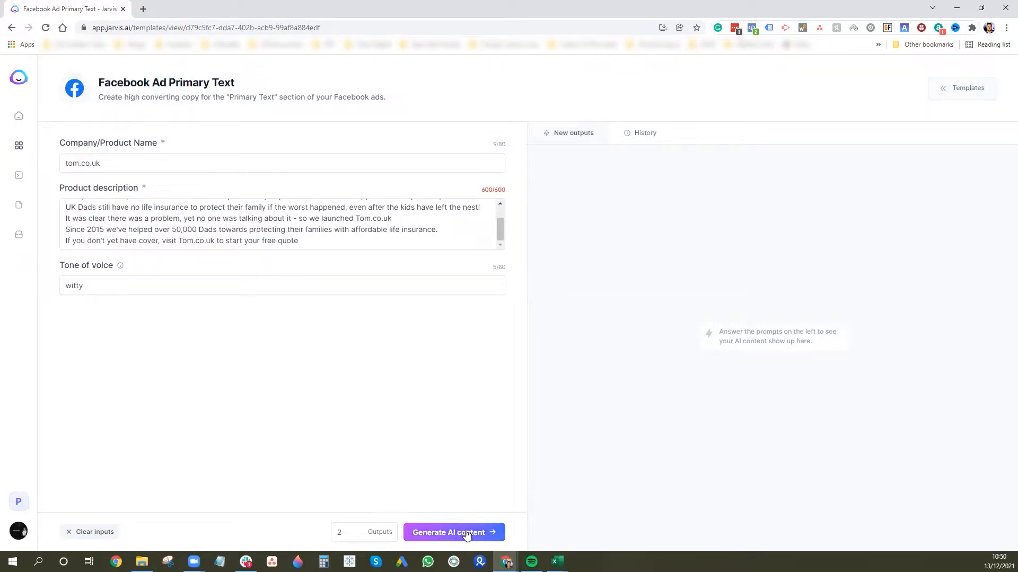
- Generate repeated batches of witty tom.co.uk life insurance primary text
click(453, 532)
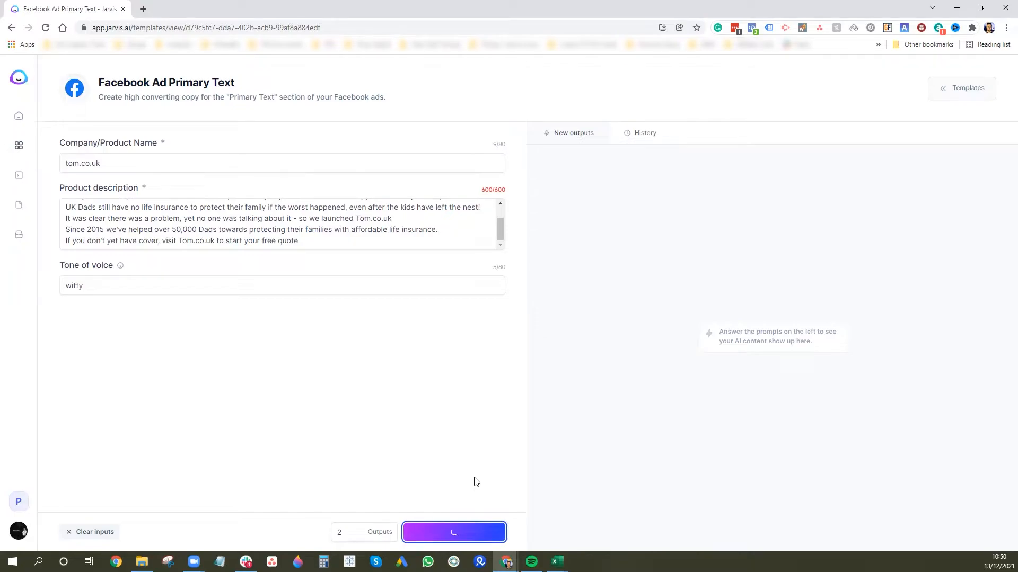
mouse_move(468, 495)
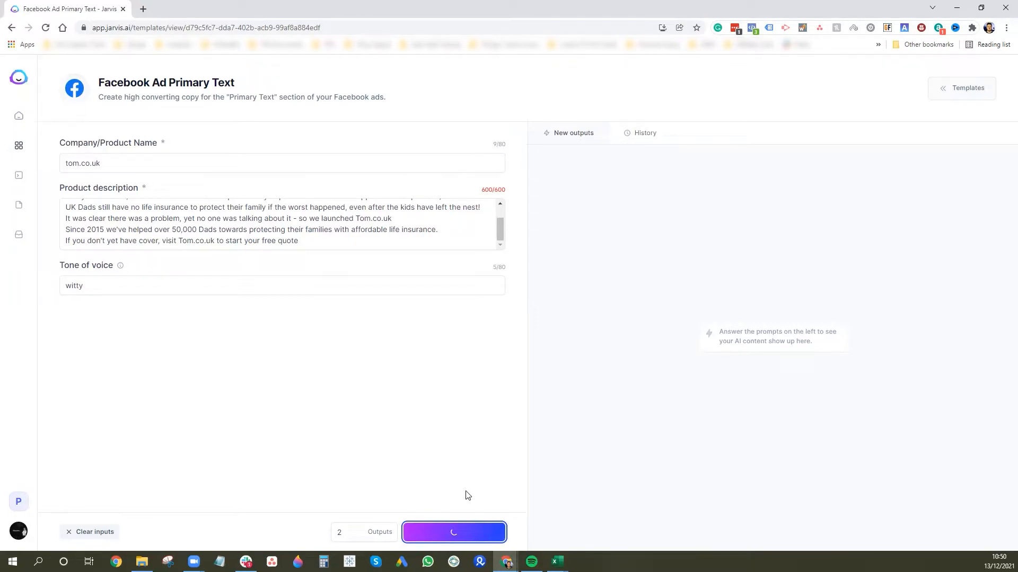
click(454, 532)
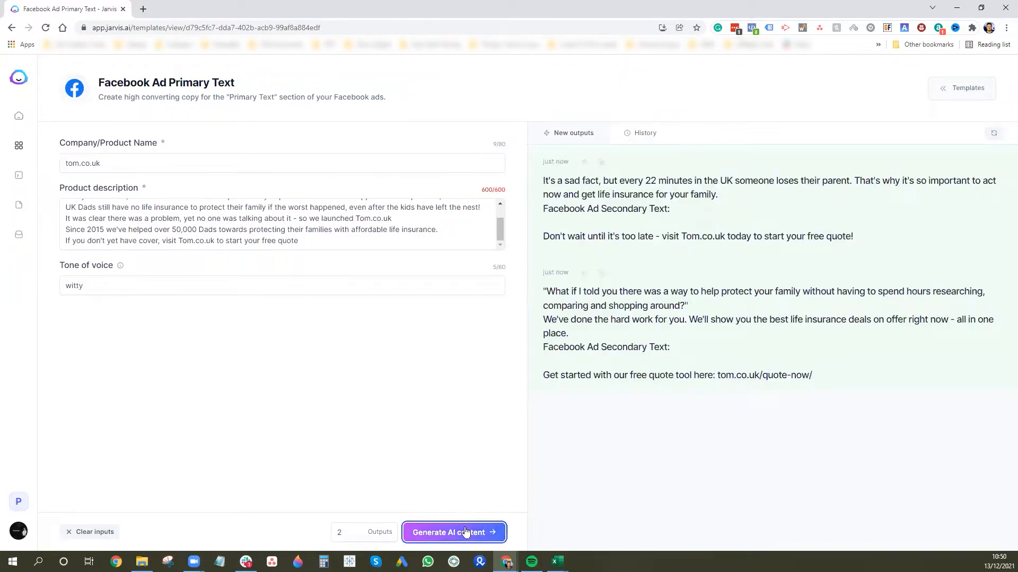
click(453, 532)
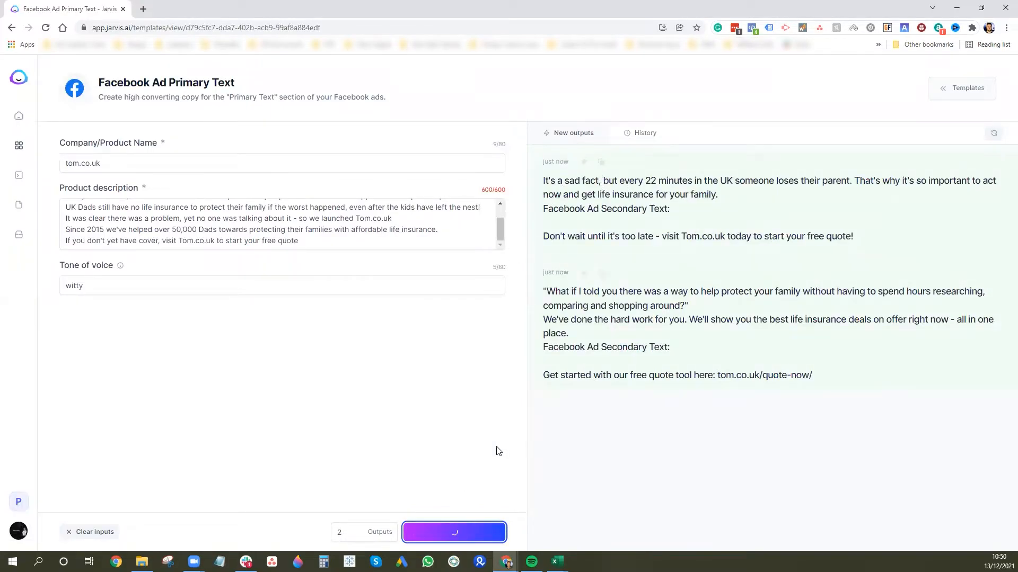
mouse_move(407, 414)
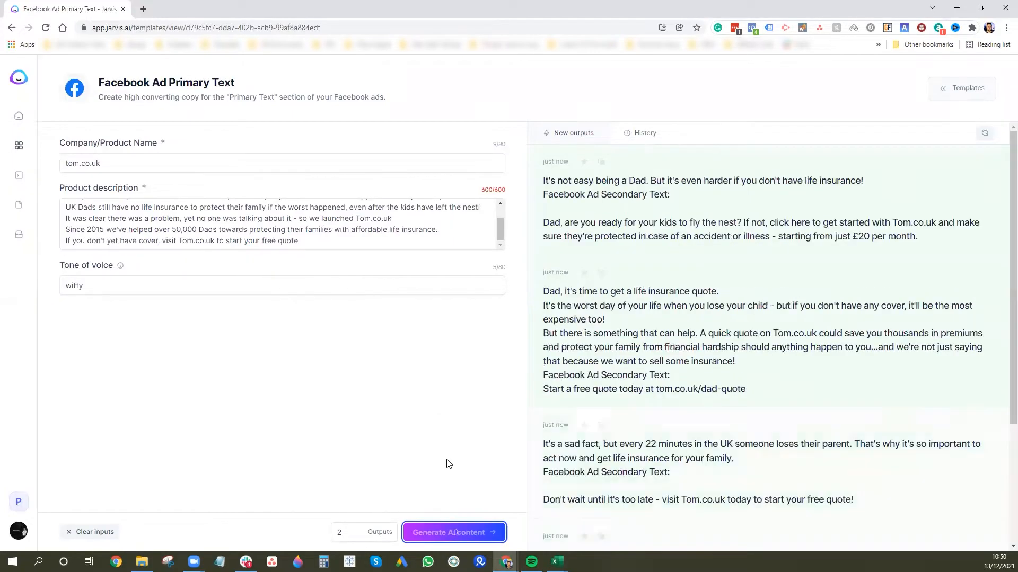
mouse_move(605, 306)
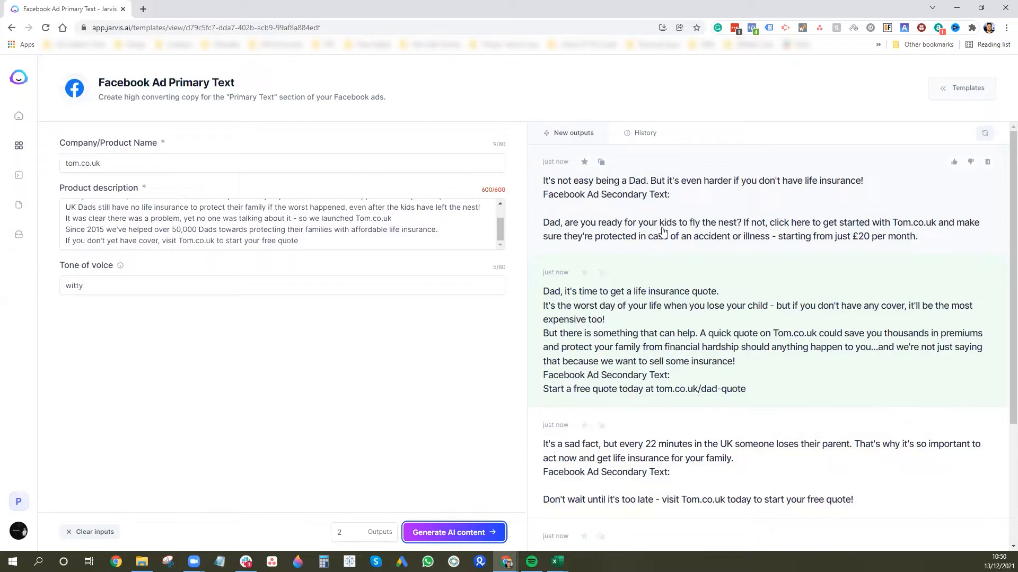
mouse_move(686, 213)
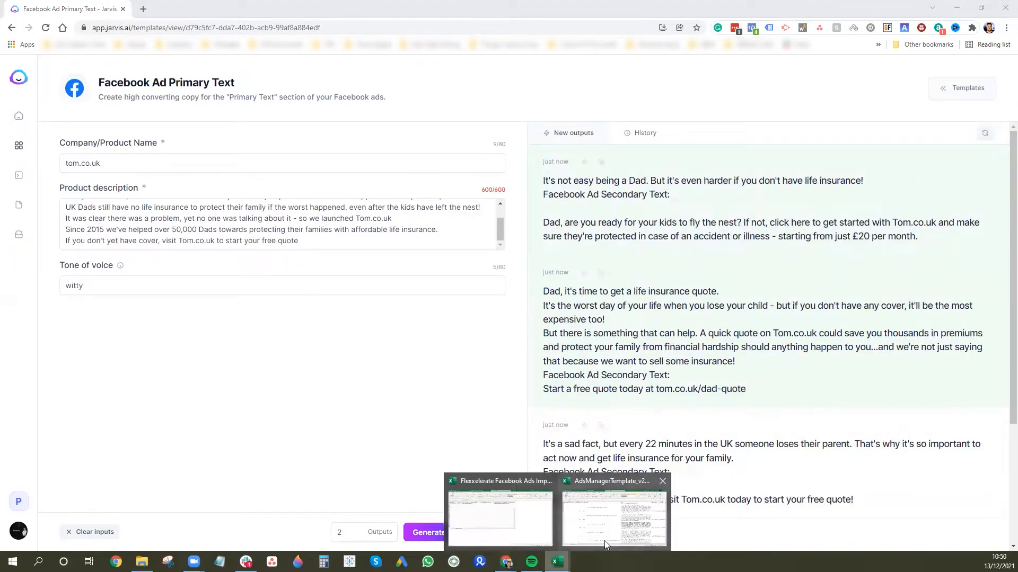
- Scroll AdsManagerTemplate_v2's existing ad rows, toggling back and forth with the Jarvis copy
click(612, 516)
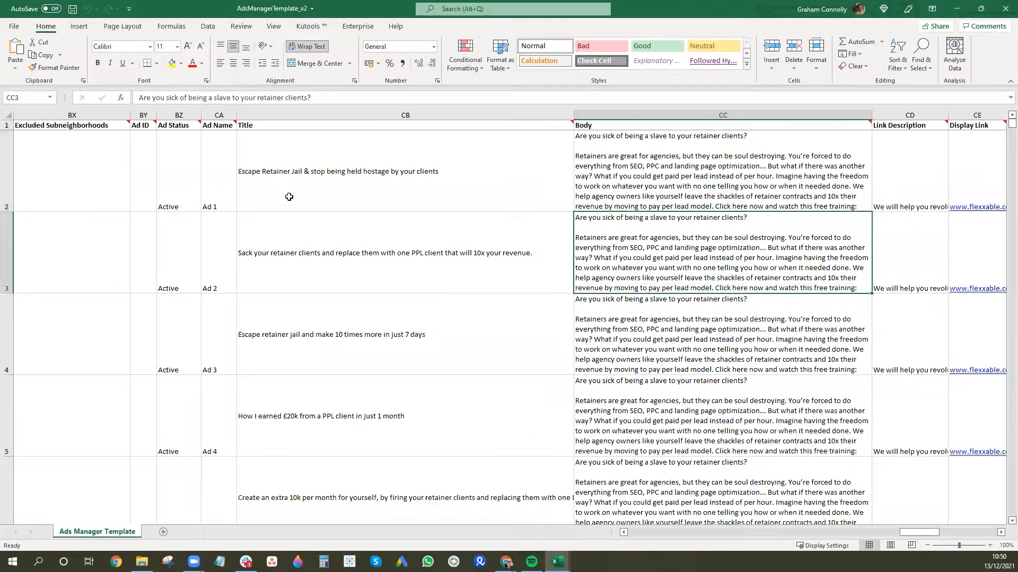
scroll(down, 3)
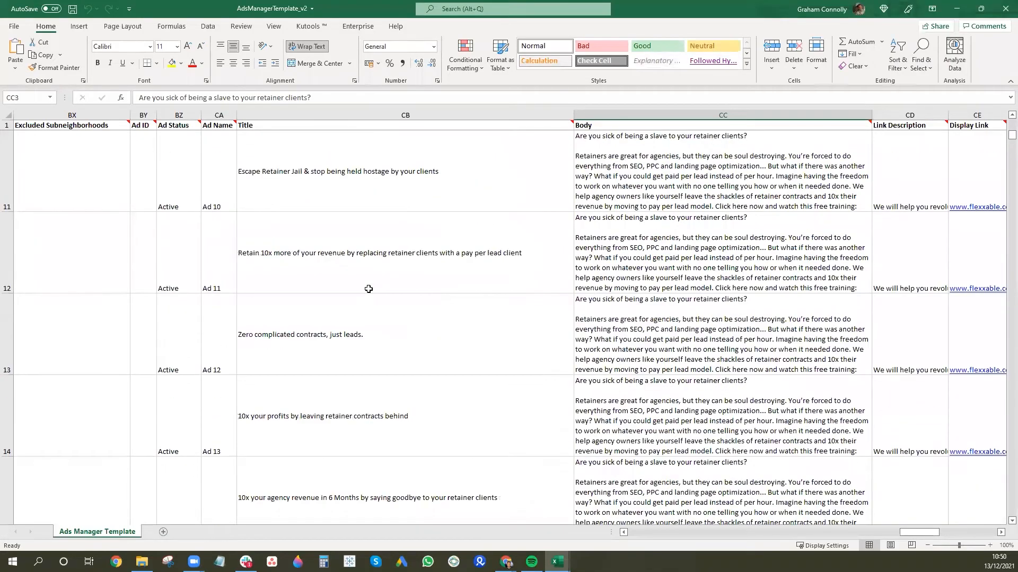
scroll(down, 3)
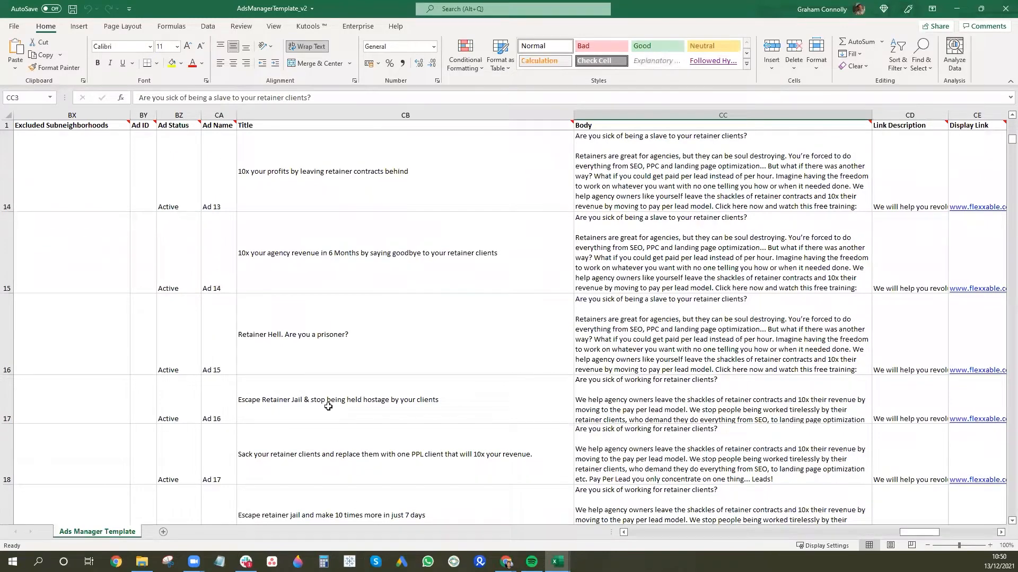
mouse_move(327, 326)
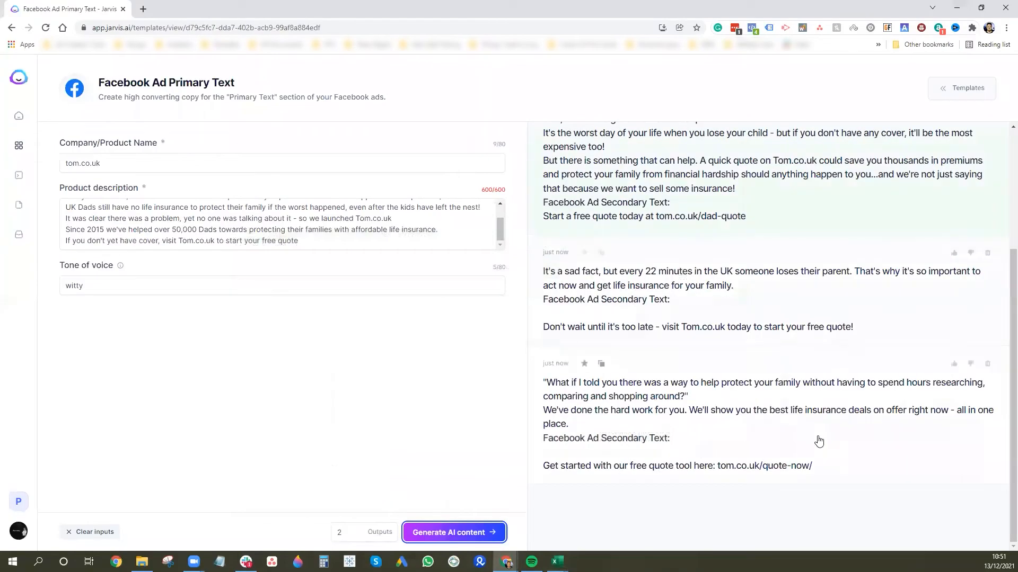
click(148, 8)
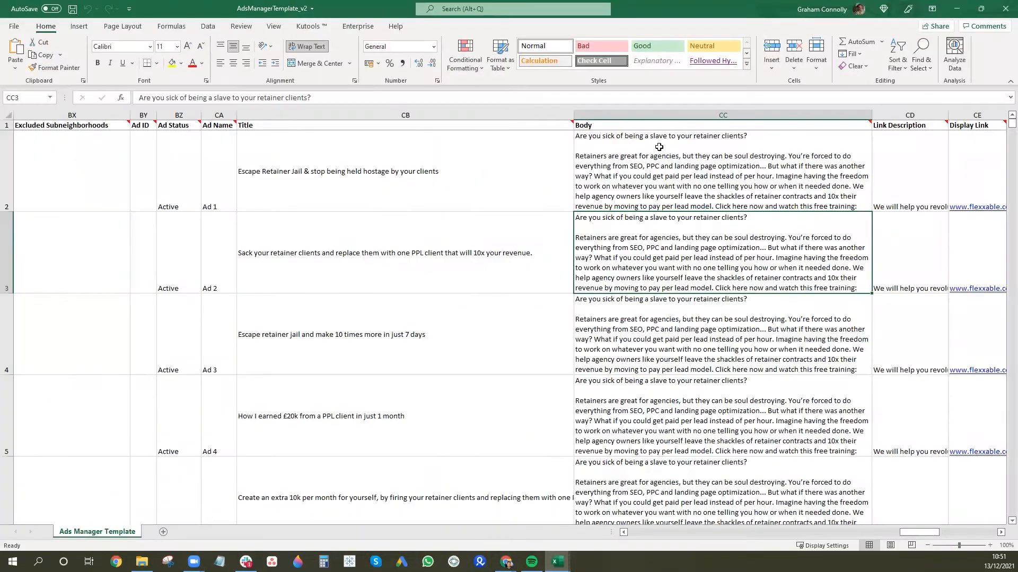
scroll(down, 3)
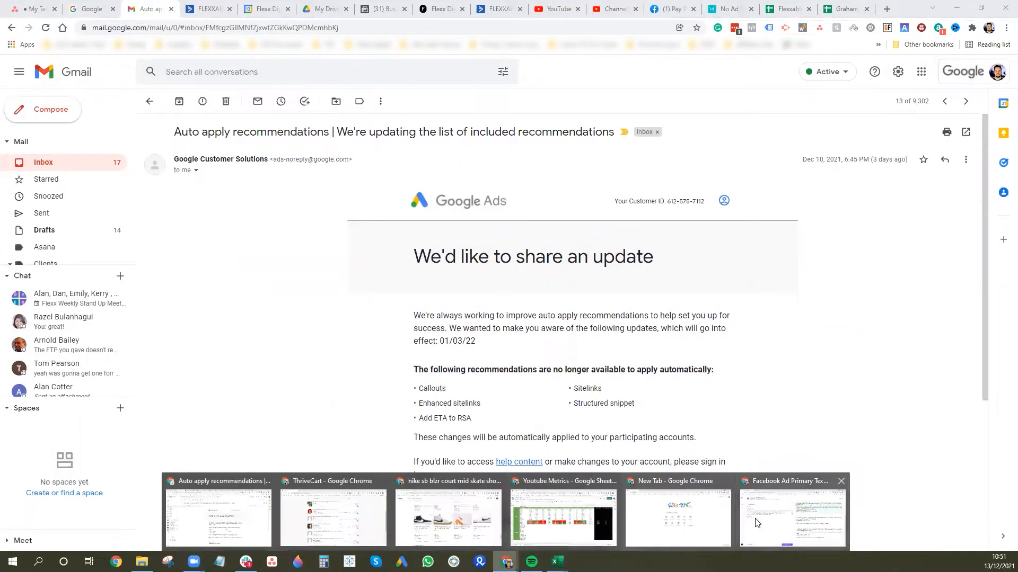
click(792, 518)
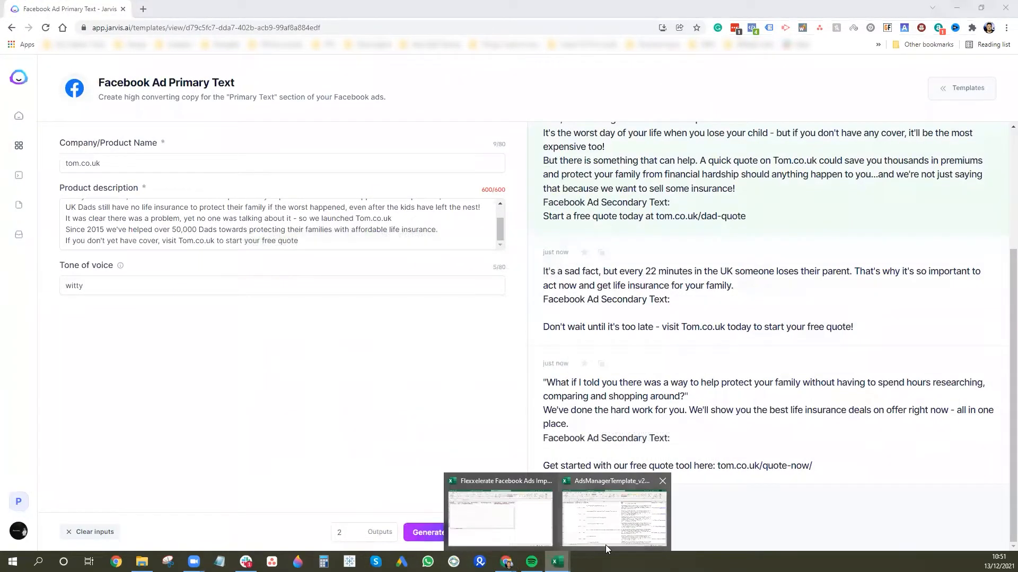
click(612, 516)
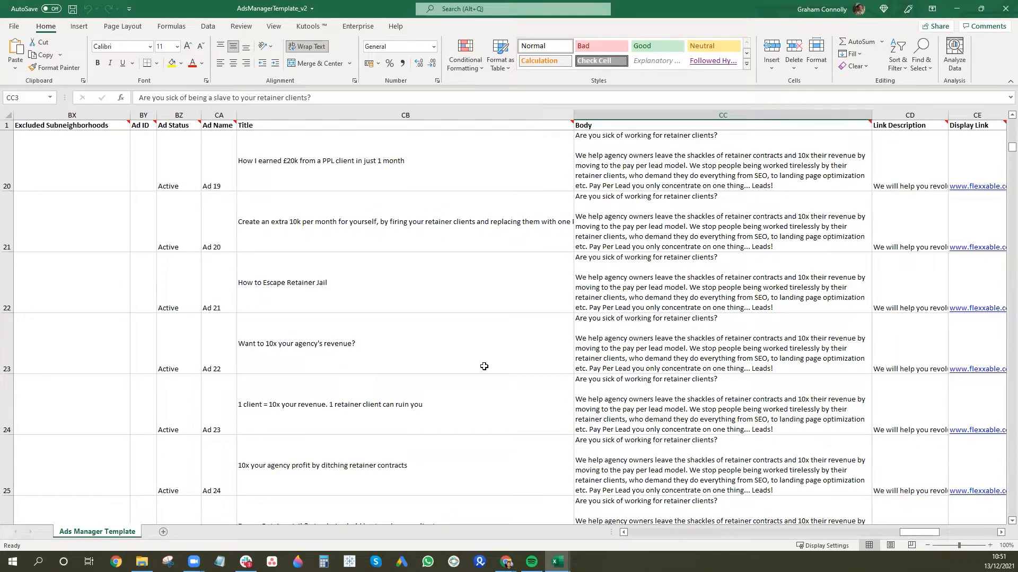
mouse_move(519, 435)
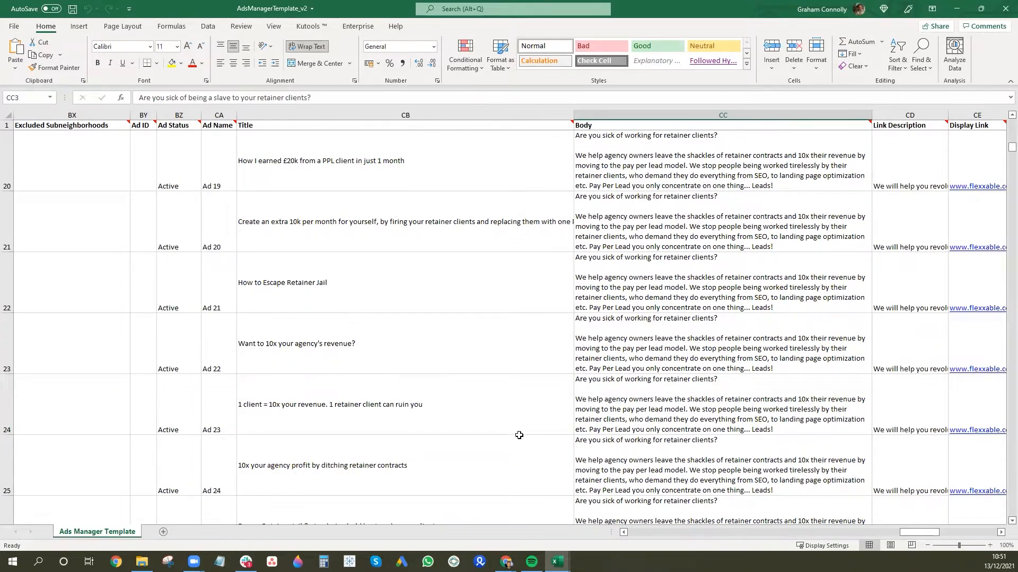
mouse_move(556, 562)
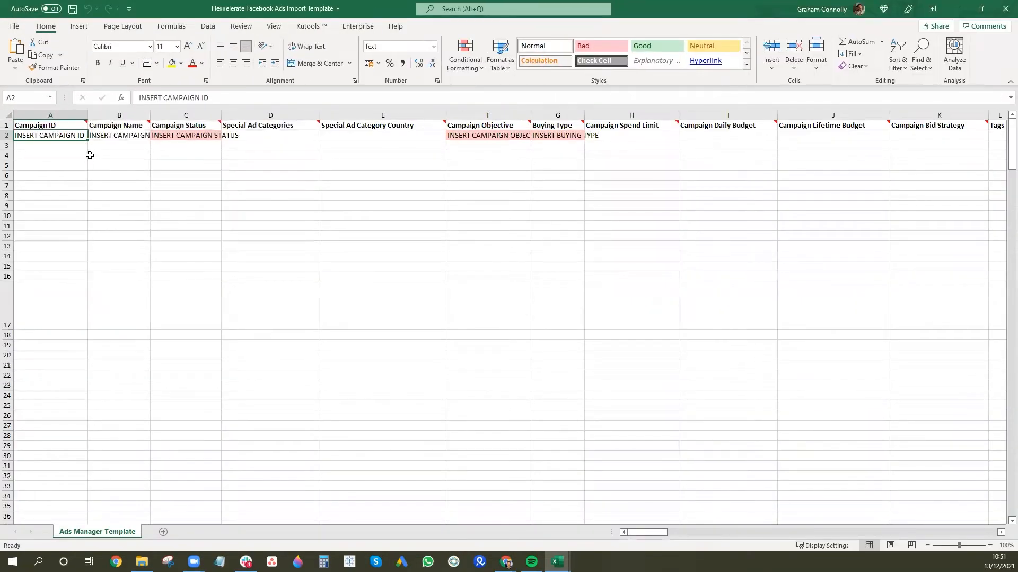
mouse_move(90, 161)
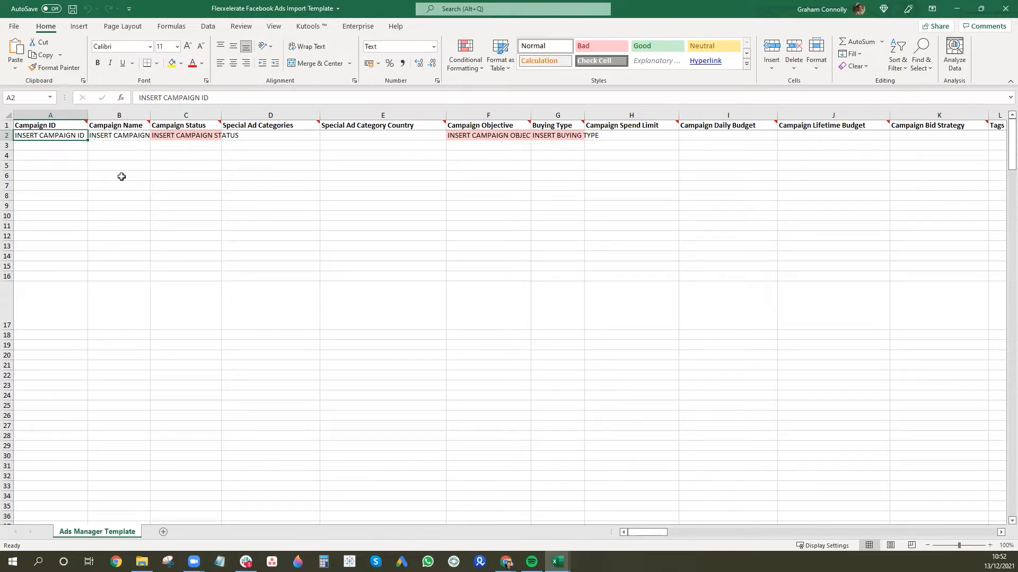
mouse_move(177, 147)
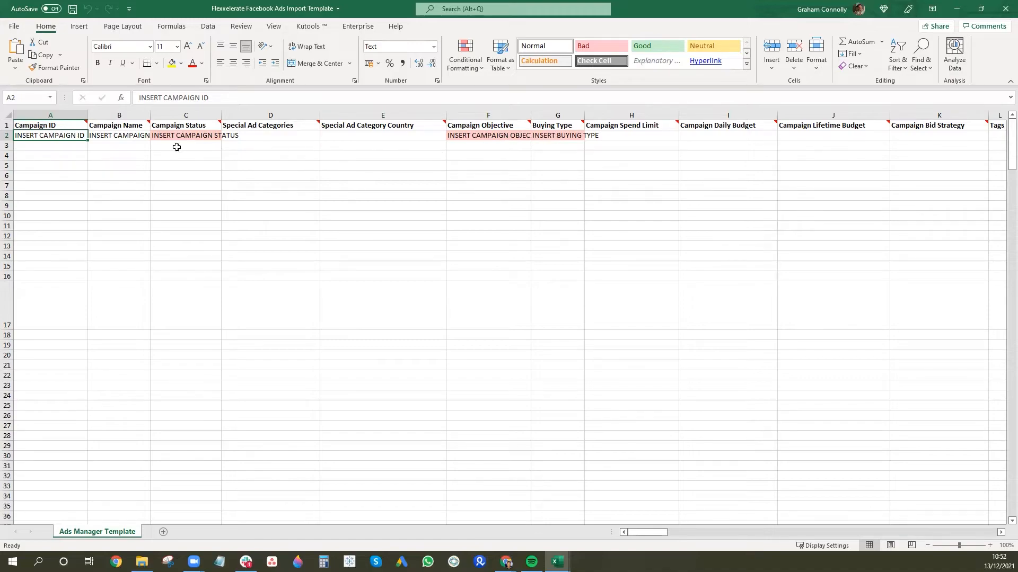
mouse_move(591, 238)
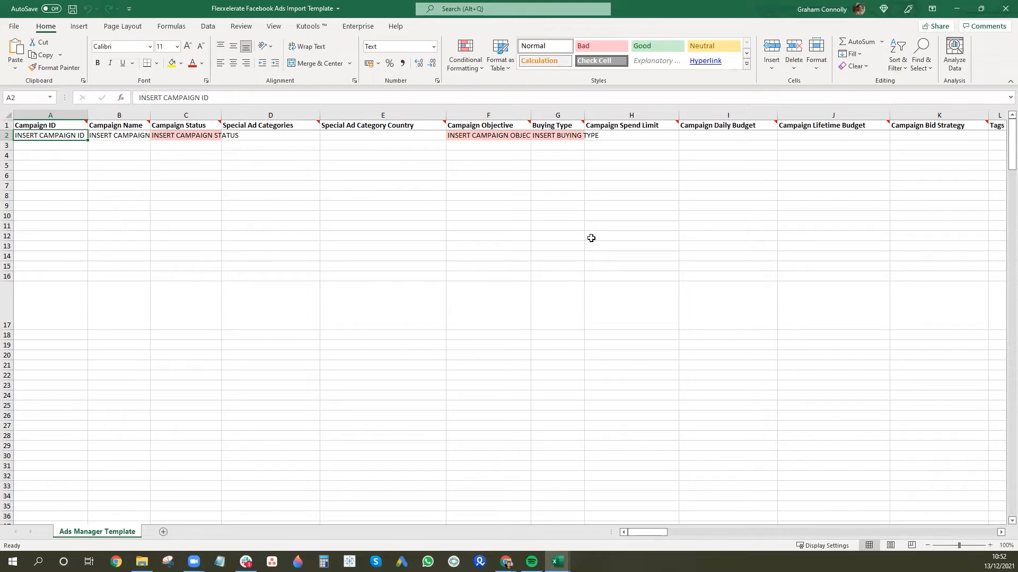
- Inspect the row 2 campaign and ad set placeholder cells, such as INSERT CAMPAIGN STATUS
click(185, 135)
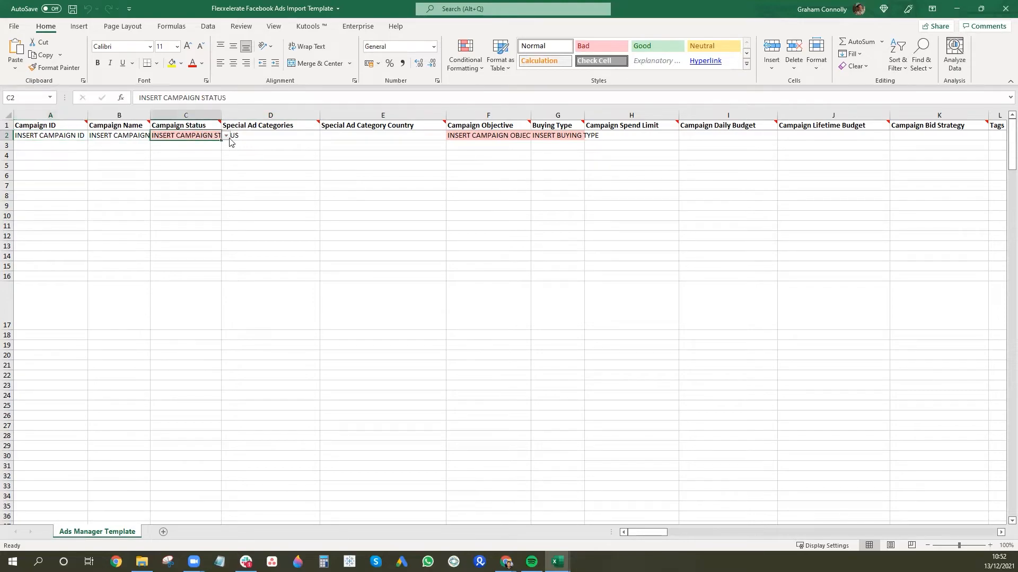
click(226, 135)
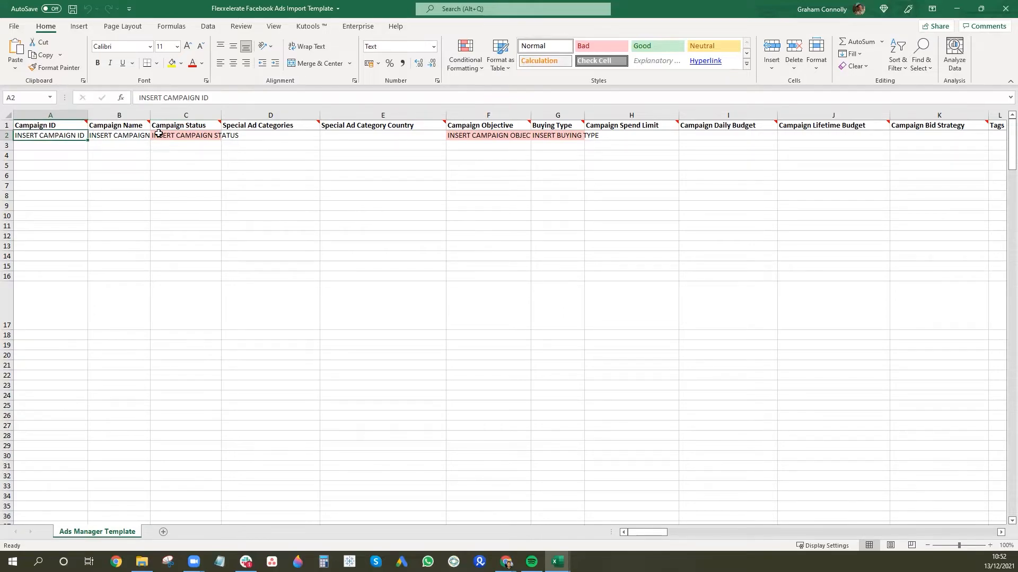
click(119, 135)
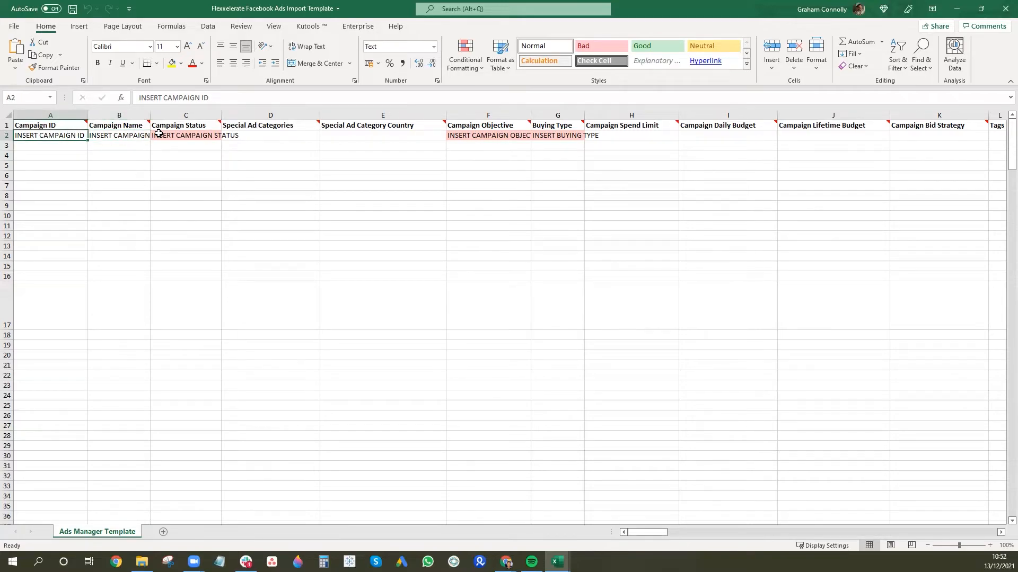
click(488, 135)
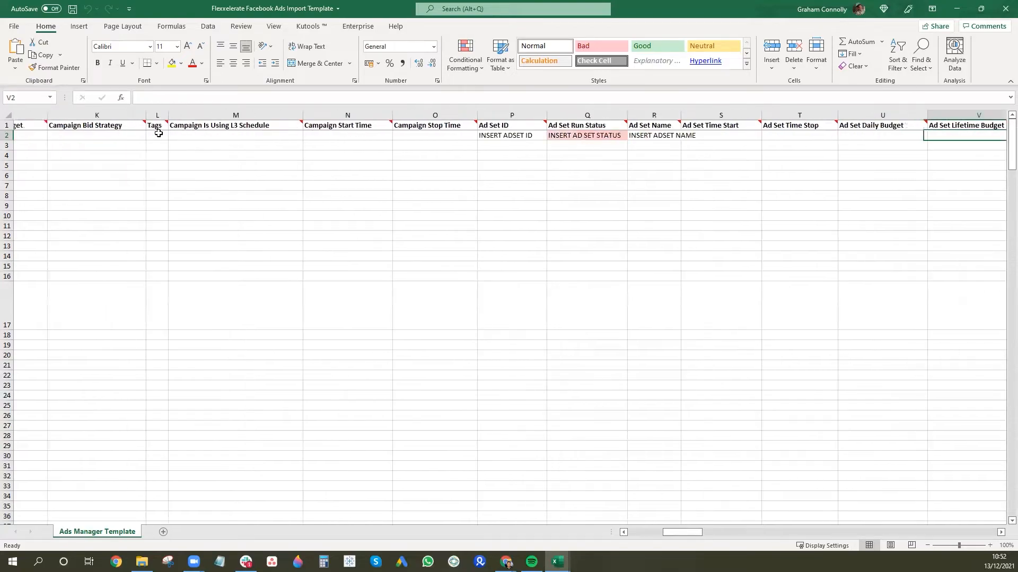
click(582, 135)
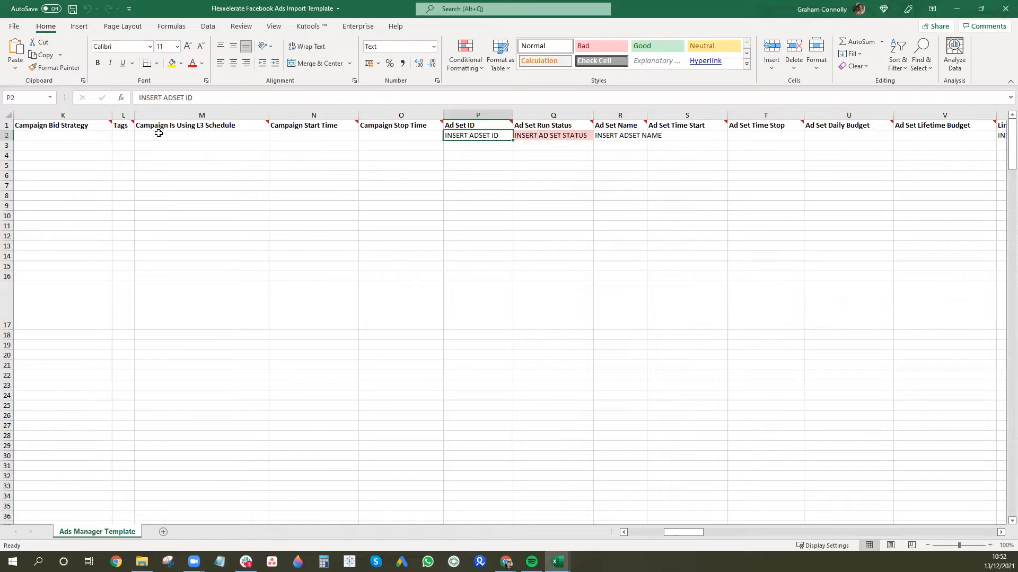
click(459, 124)
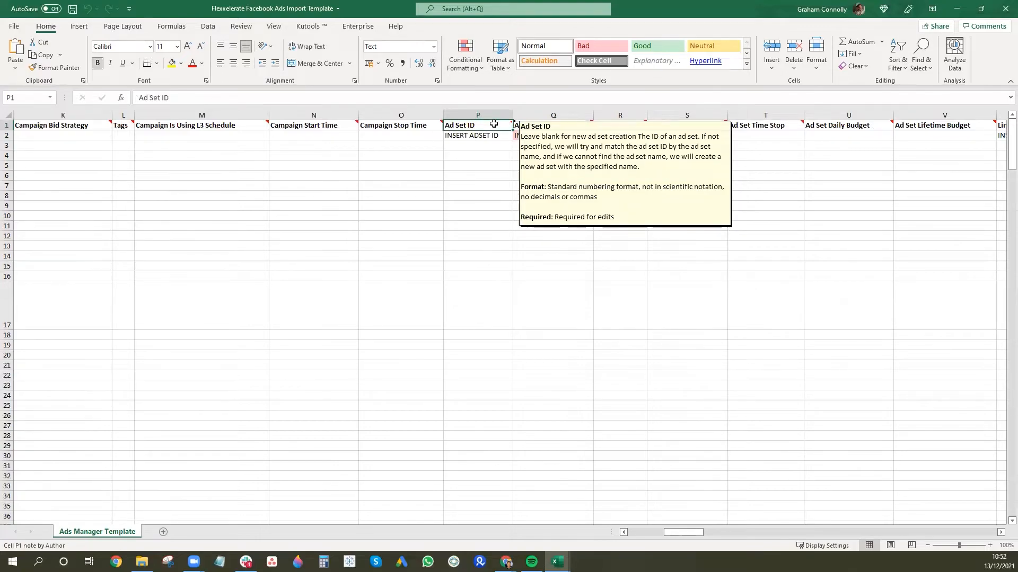
mouse_move(492, 129)
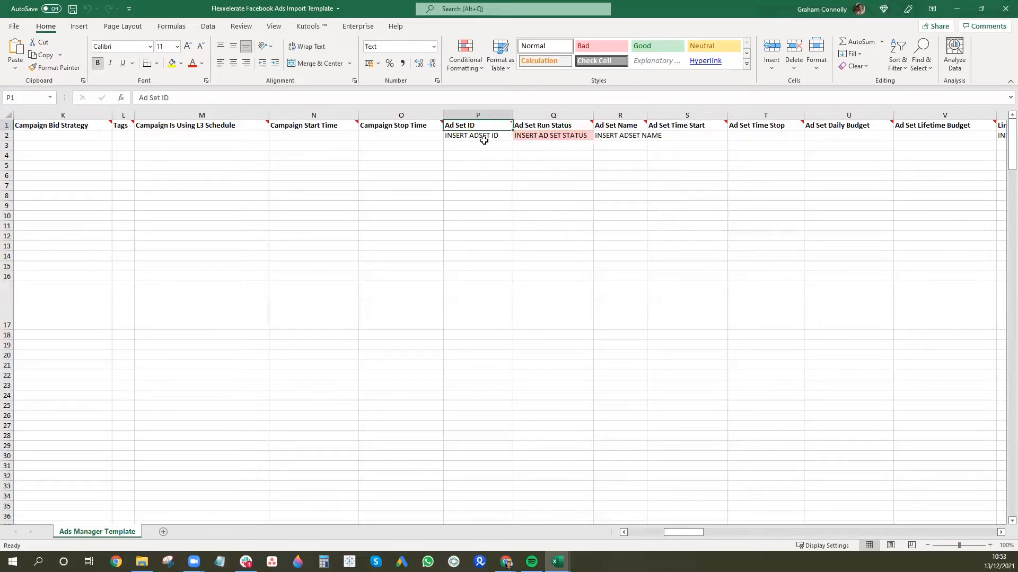
click(477, 135)
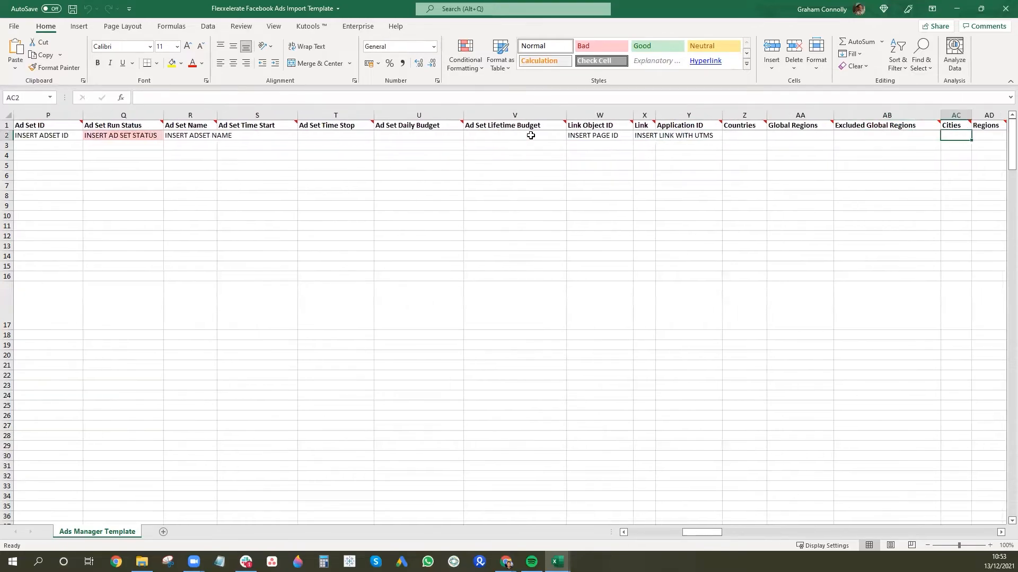
scroll(right, 3)
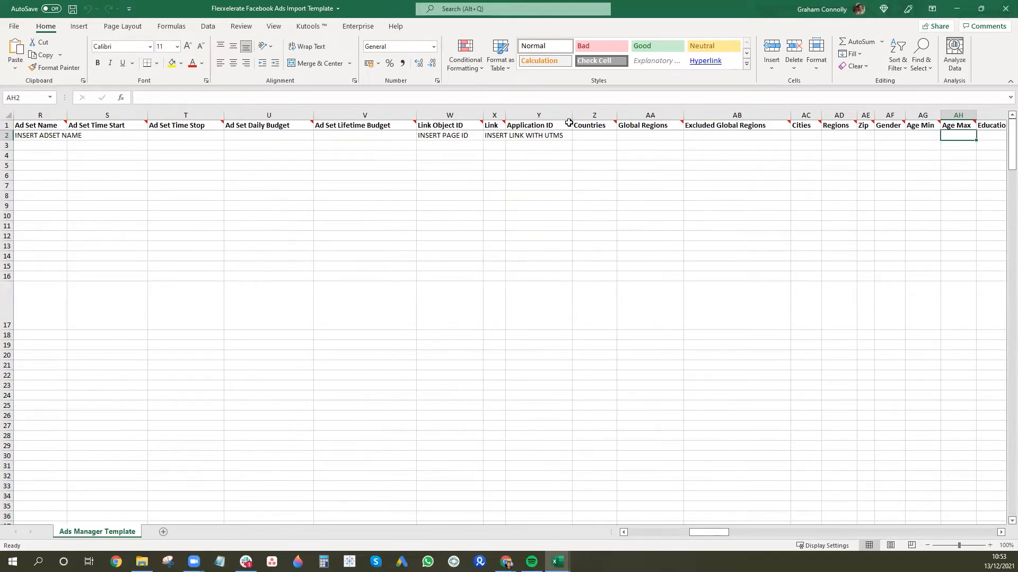
mouse_move(530, 125)
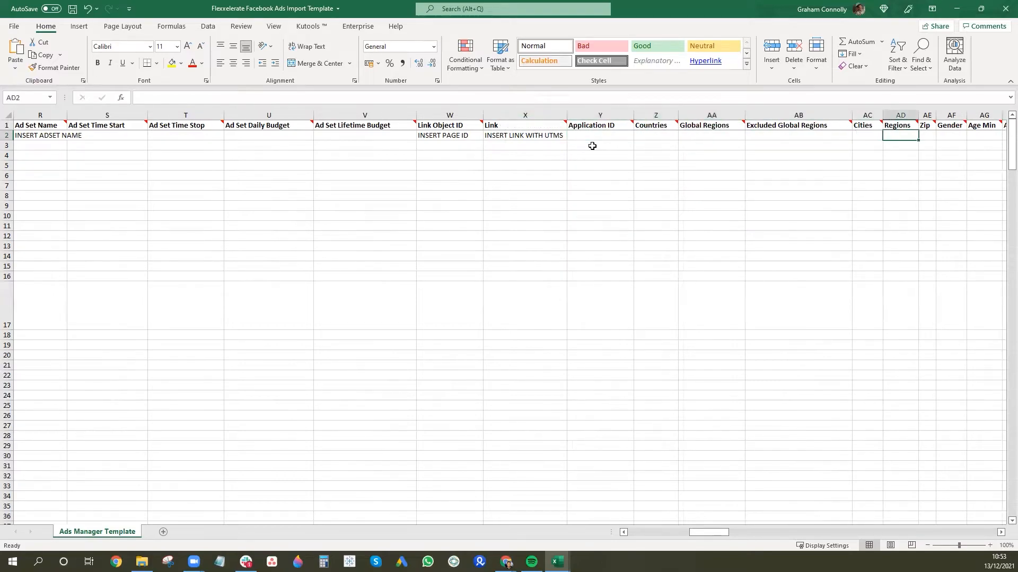
scroll(right, 3)
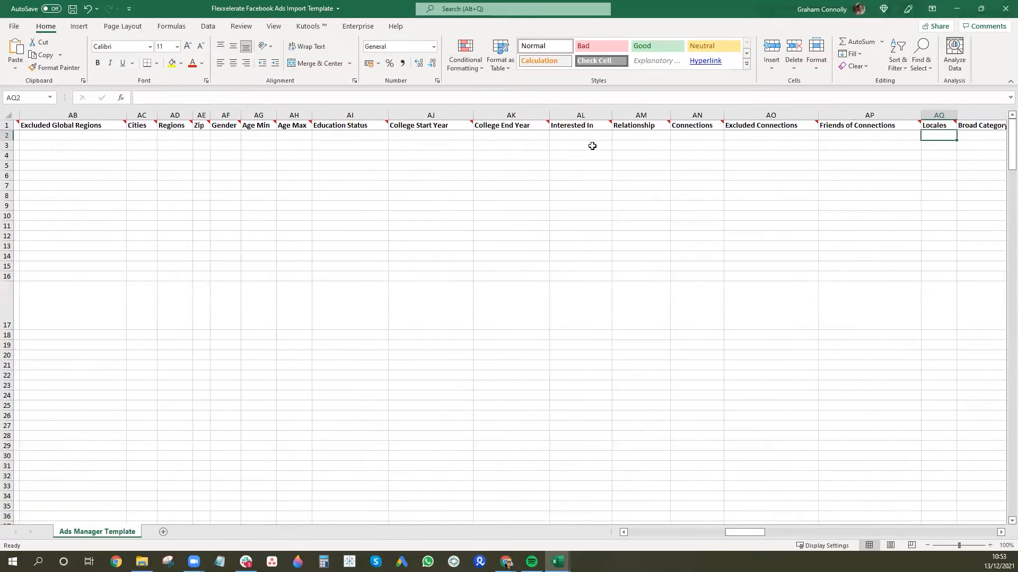
scroll(right, 3)
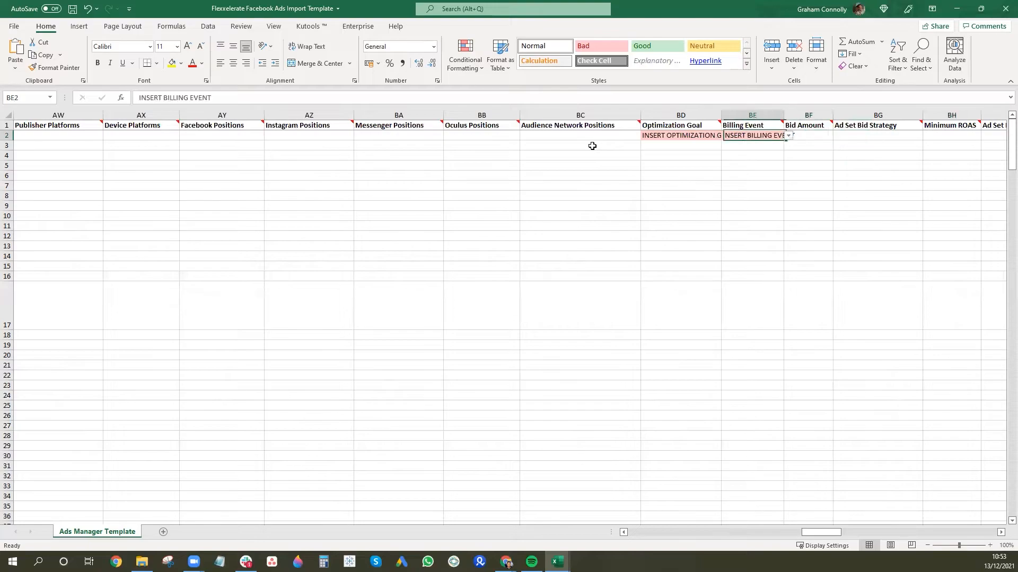
click(680, 135)
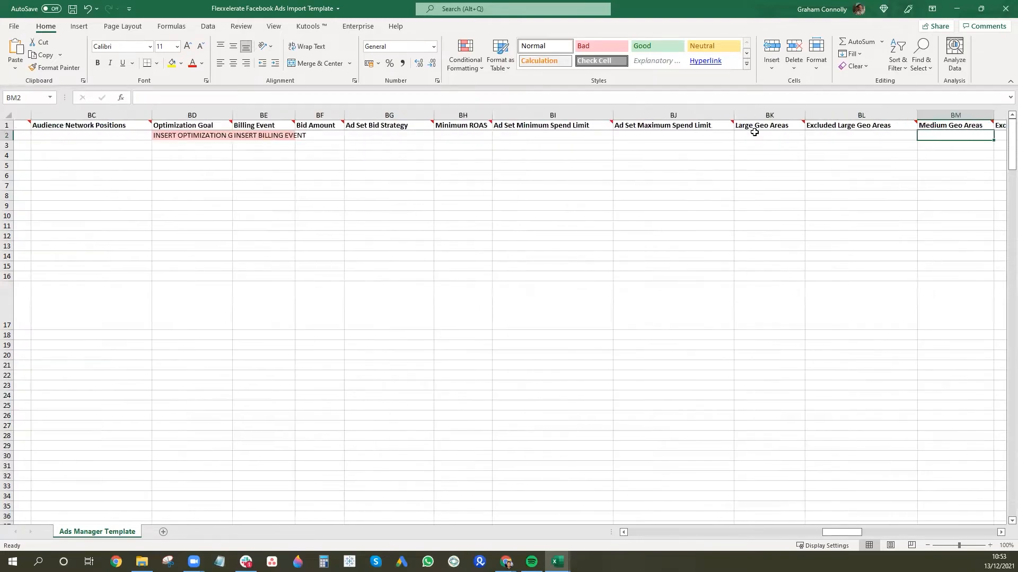
scroll(right, 3)
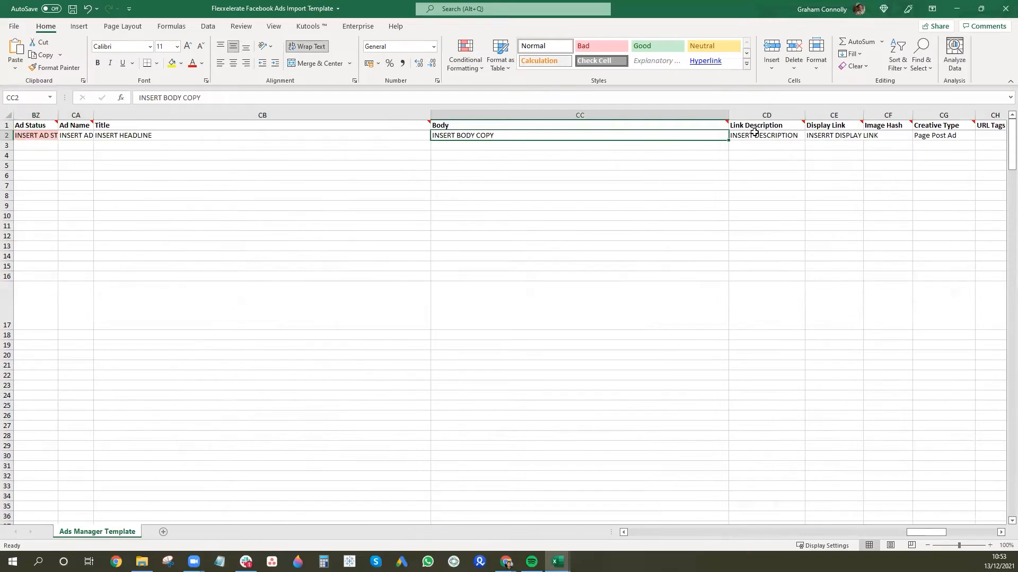
click(766, 136)
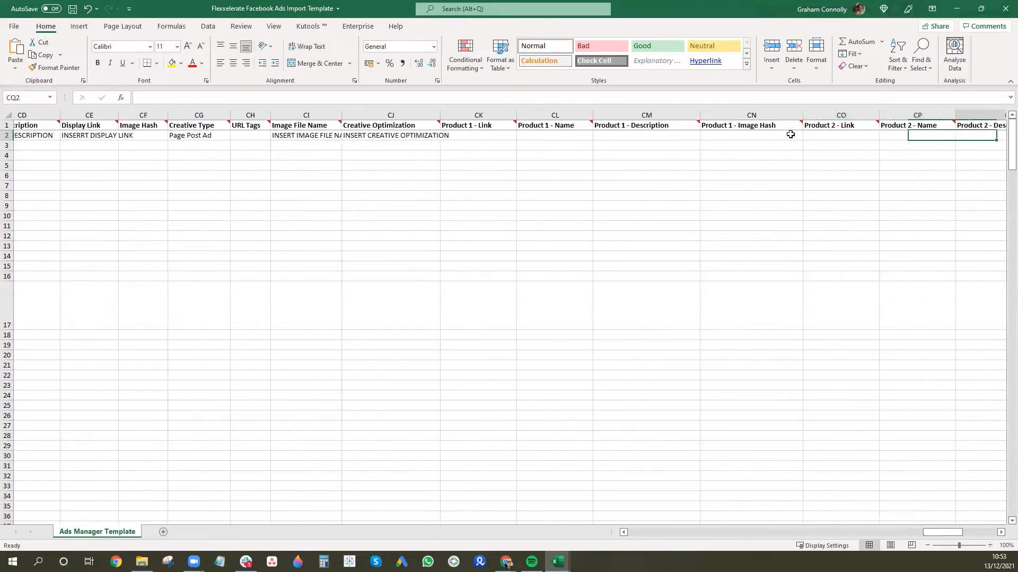
scroll(right, 3)
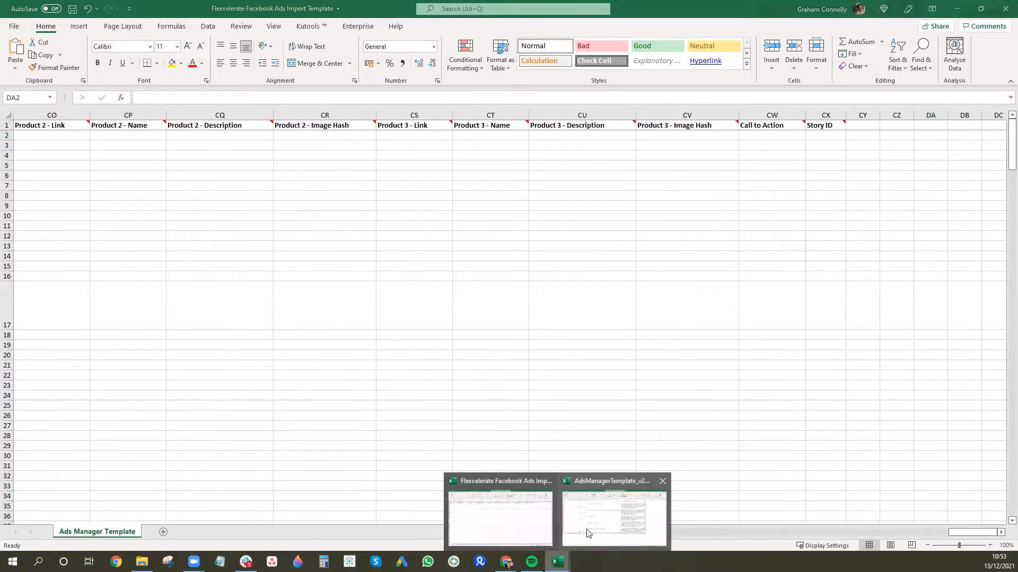
- Scroll across AdsManagerTemplate_v2's filled rows and check row 20's Billing Event value
click(613, 516)
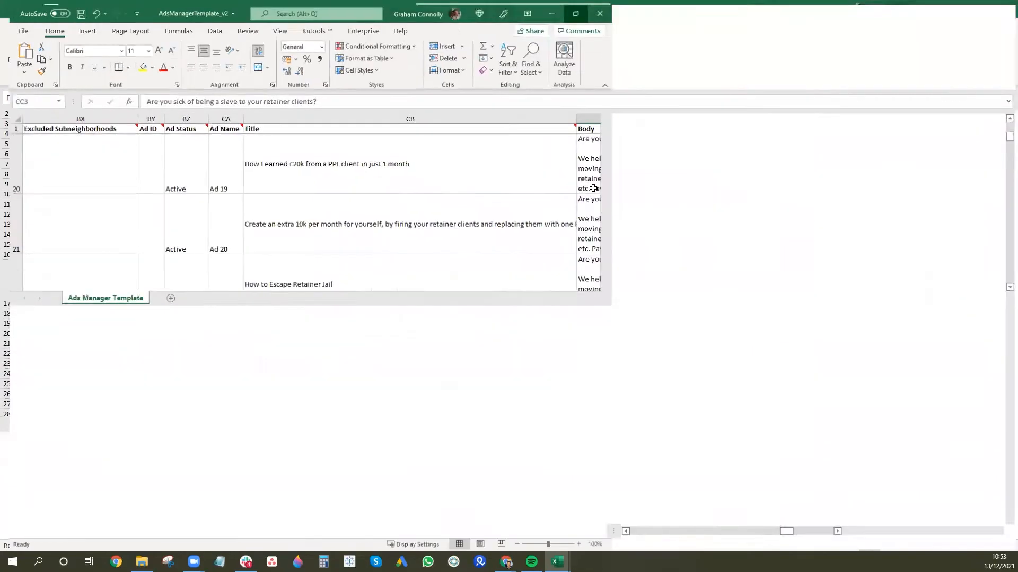
click(573, 14)
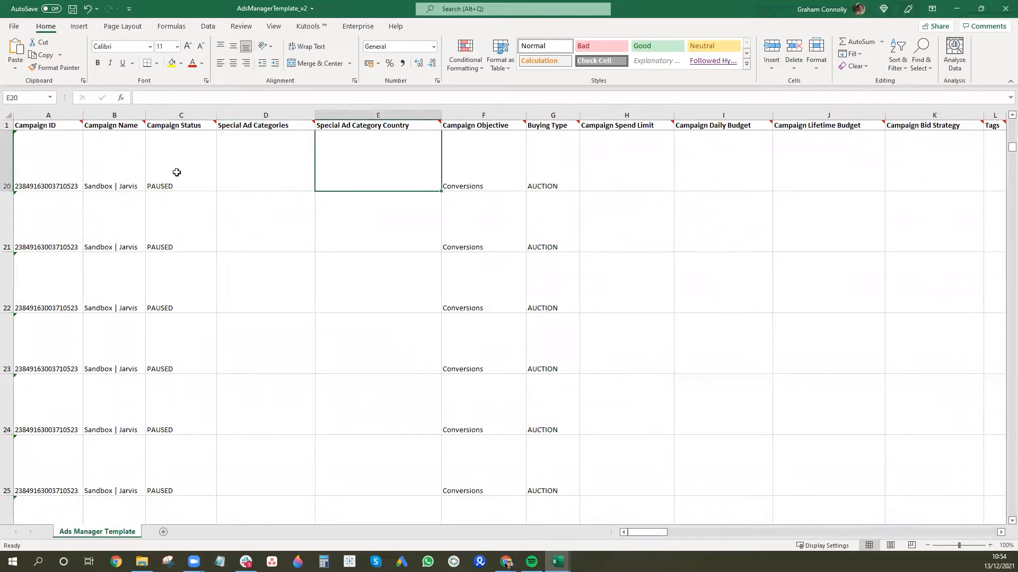
click(483, 160)
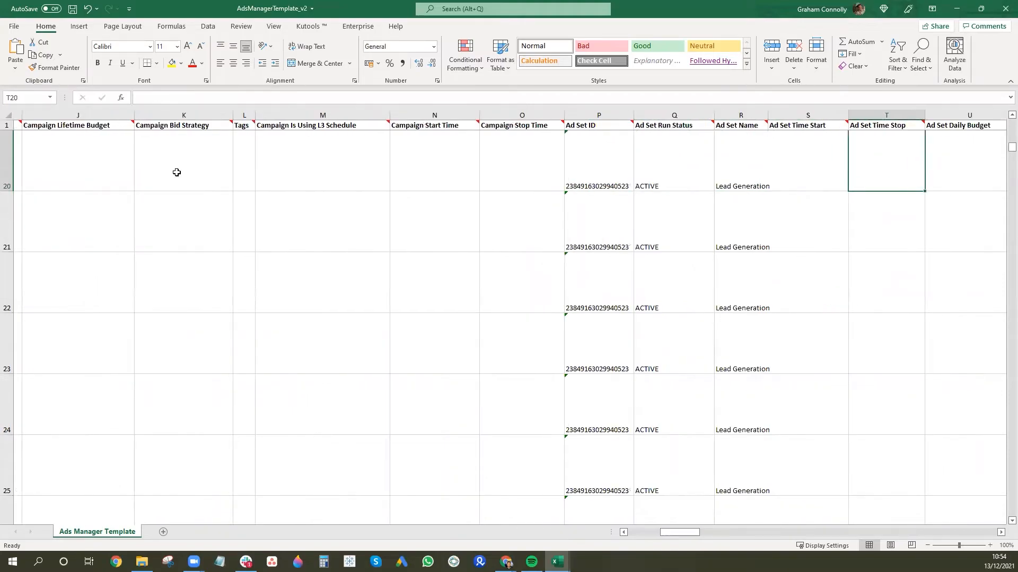
scroll(right, 3)
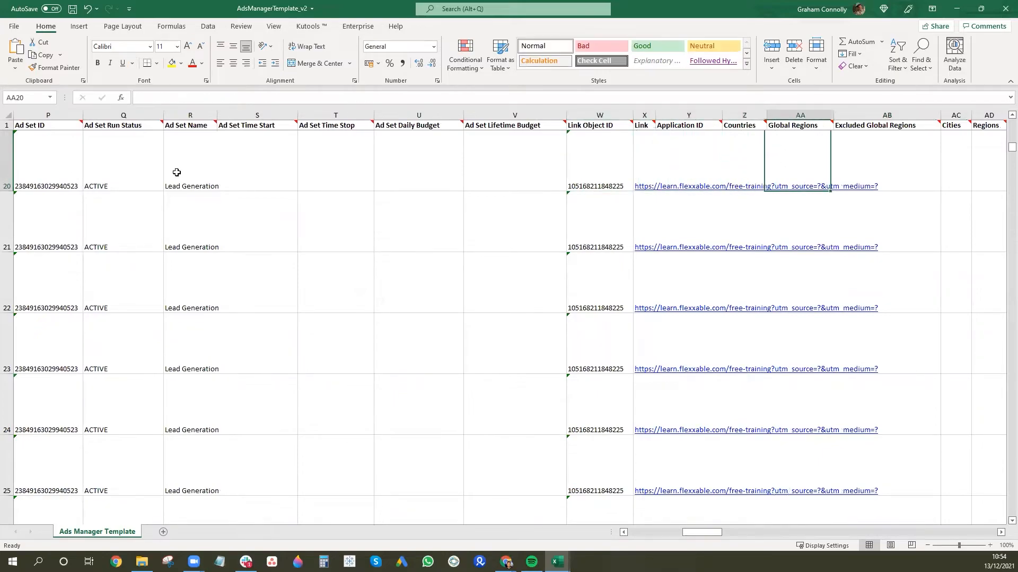
scroll(right, 3)
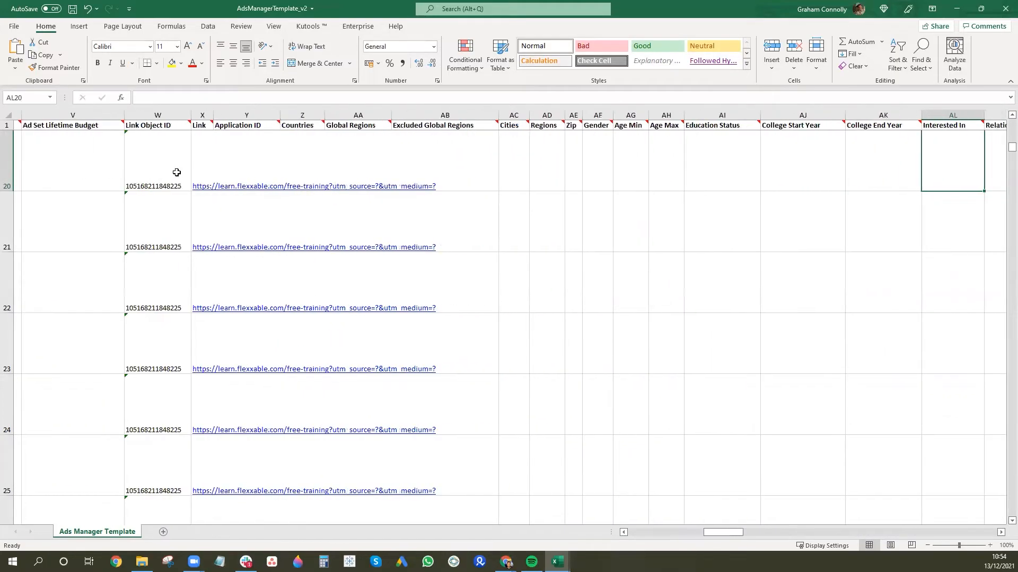
scroll(right, 3)
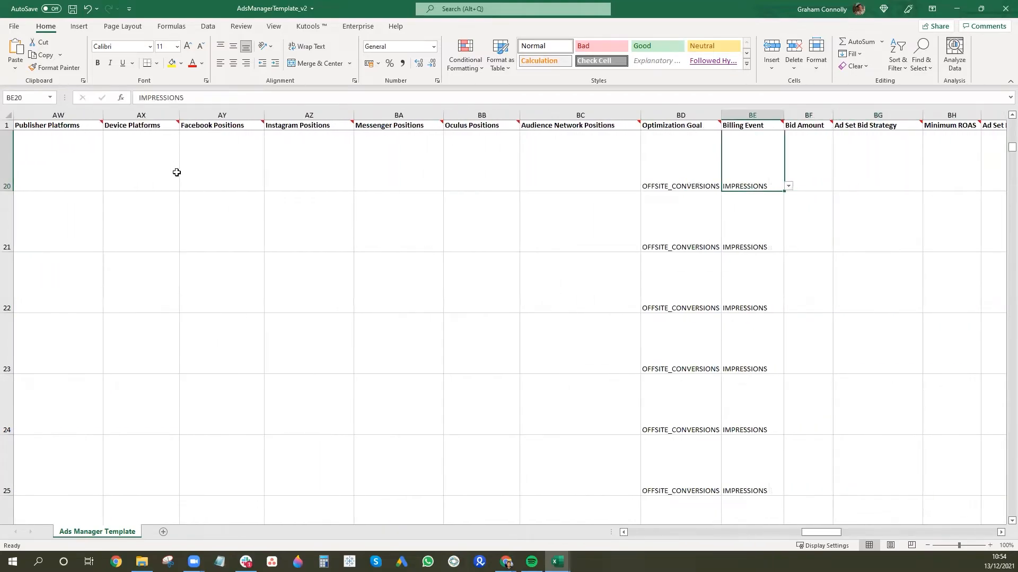
click(680, 156)
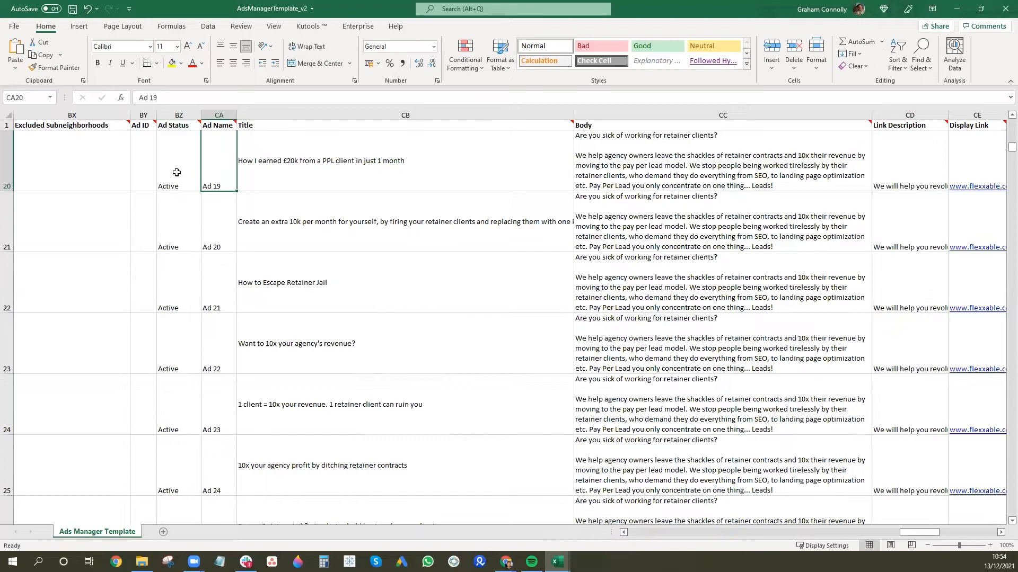
click(402, 161)
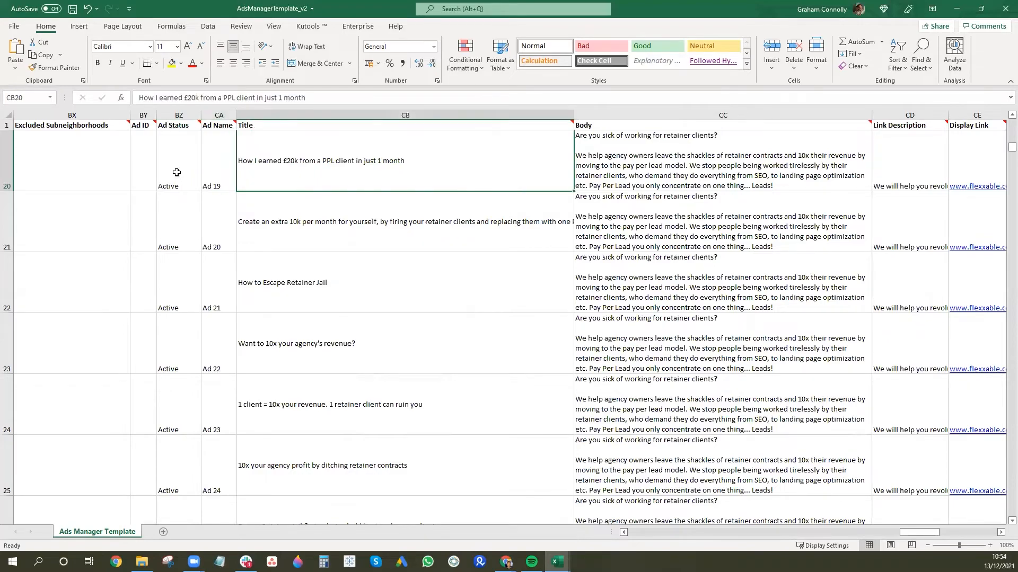
click(721, 161)
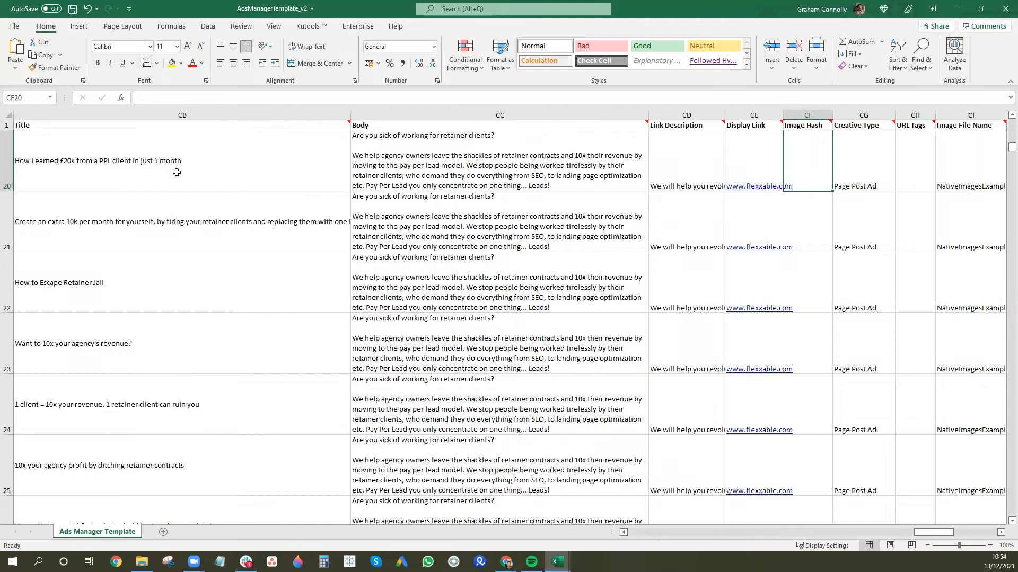
click(863, 160)
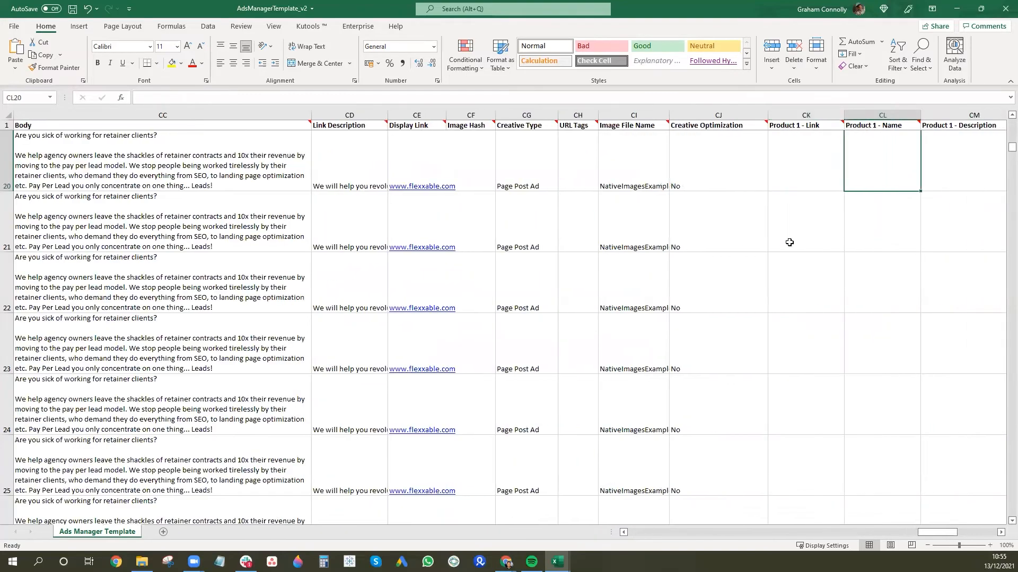
click(577, 161)
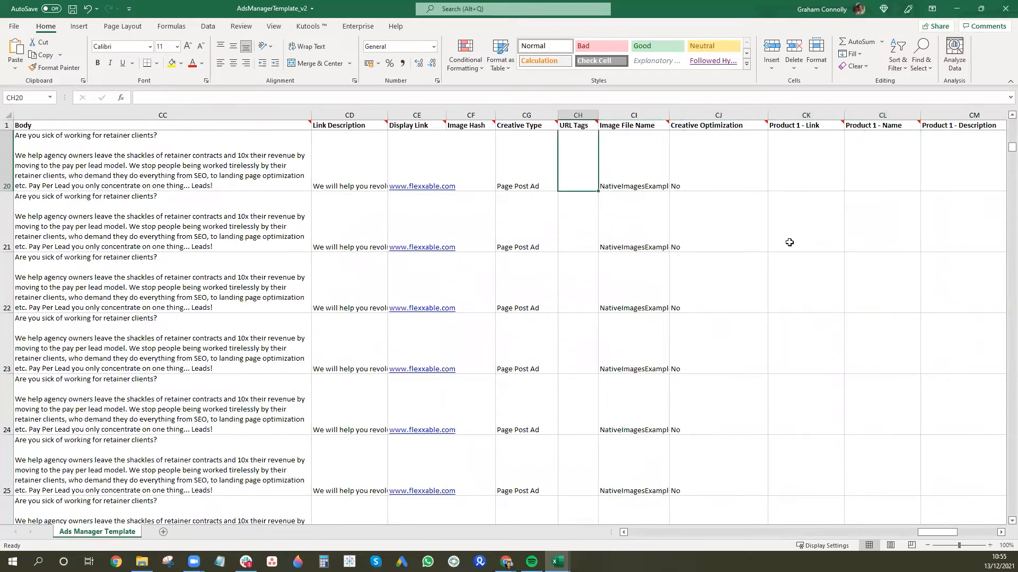
click(633, 161)
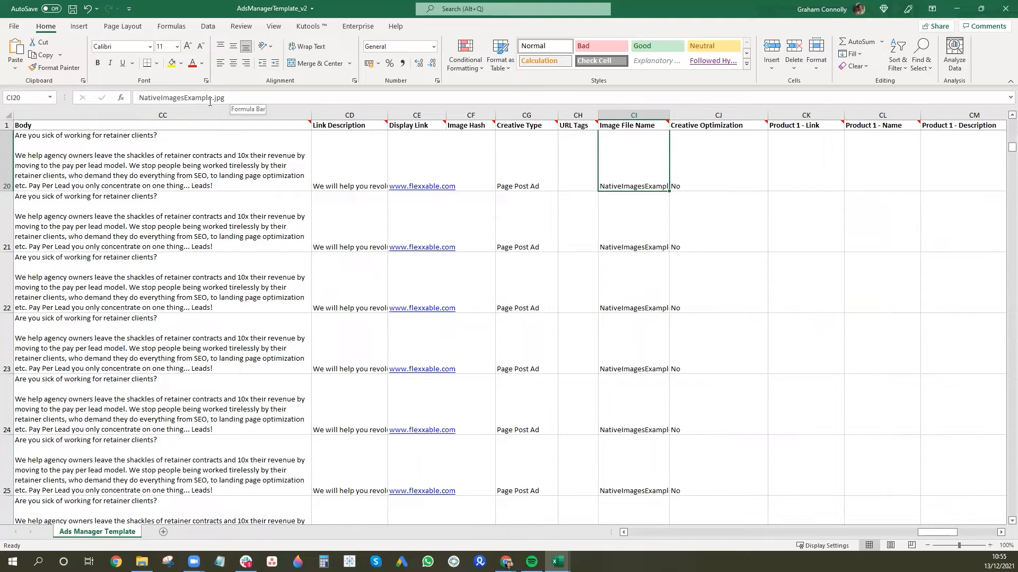
mouse_move(415, 254)
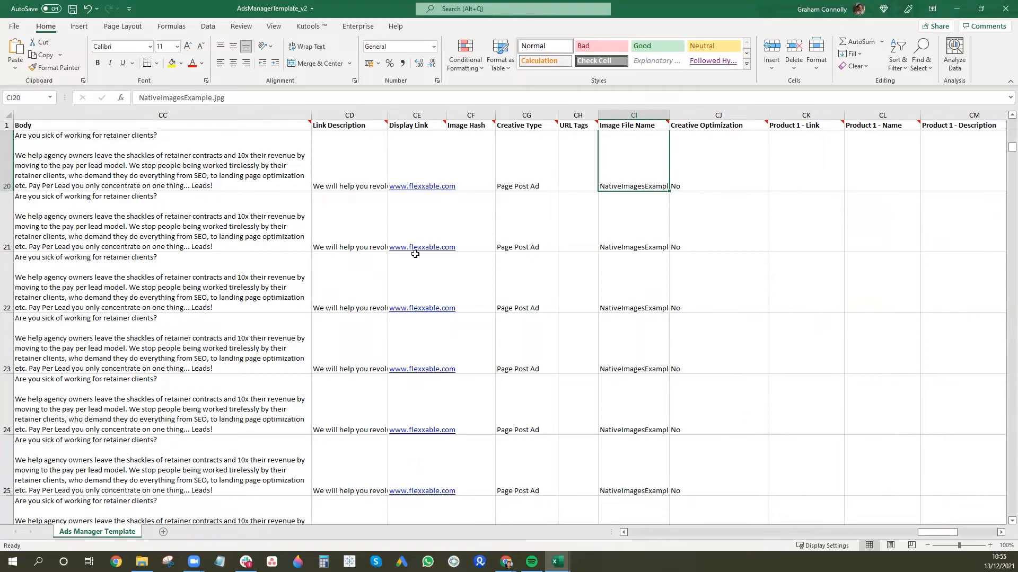
mouse_move(520, 377)
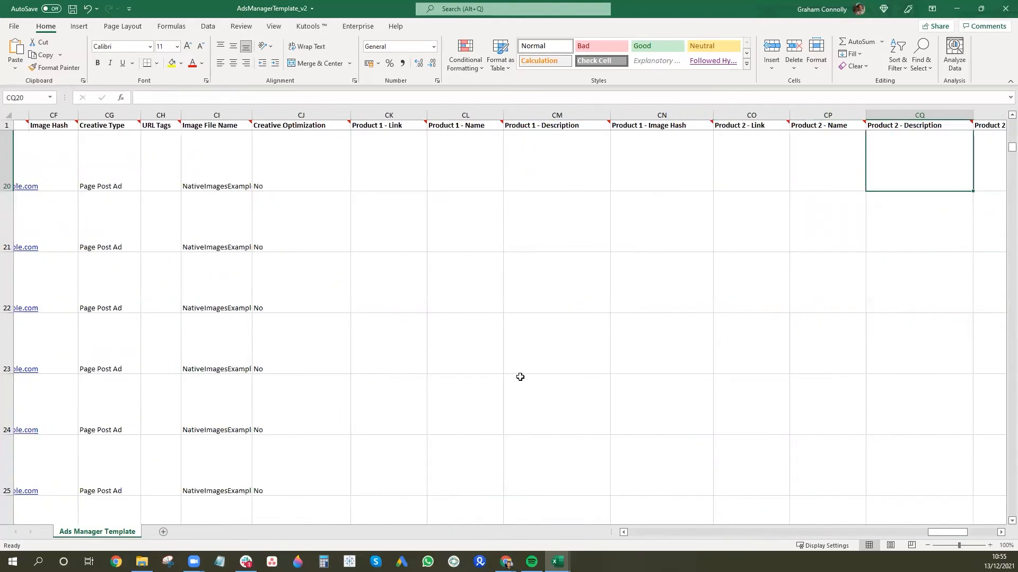
scroll(right, 3)
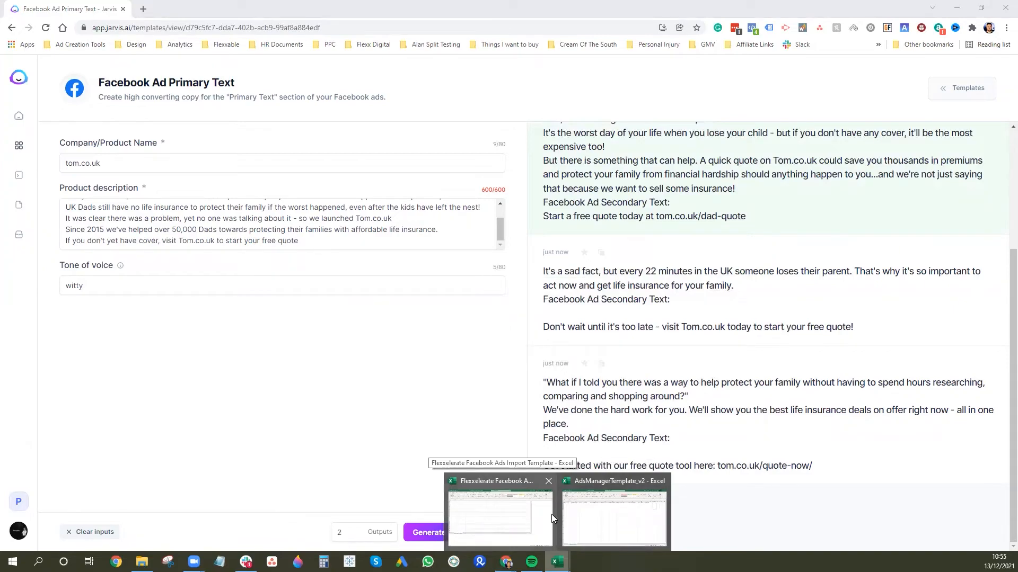
mouse_move(544, 517)
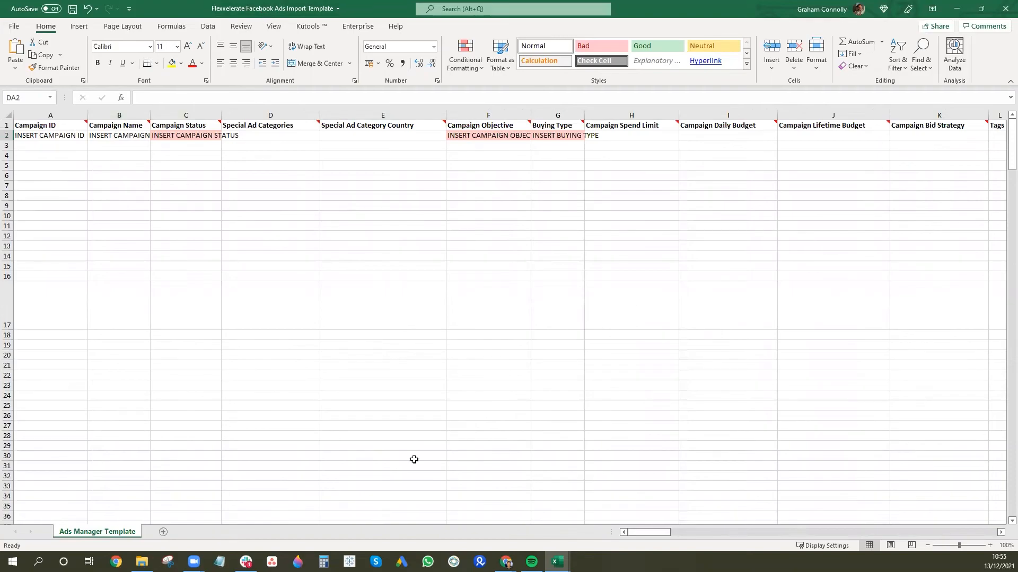
mouse_move(418, 296)
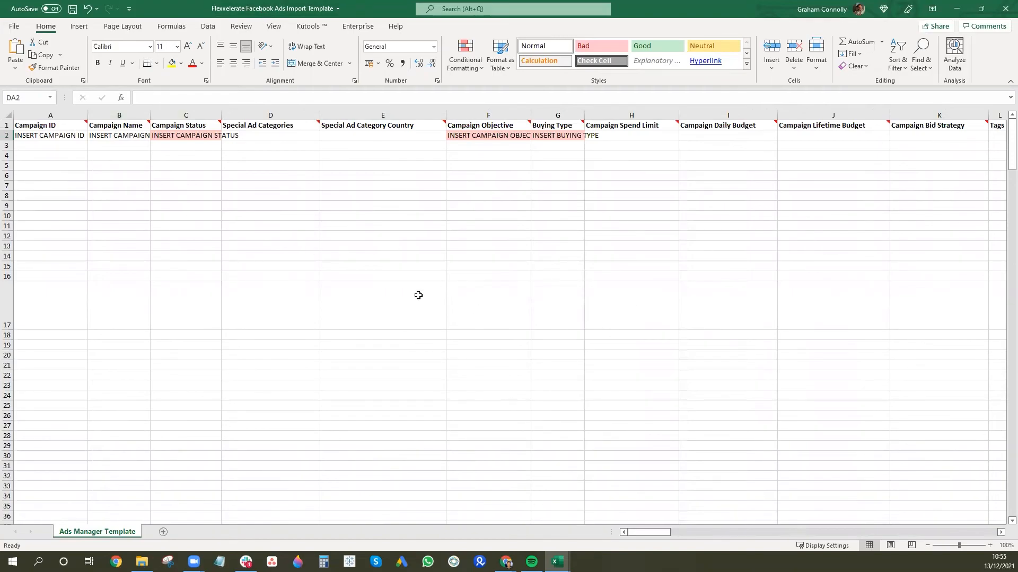
mouse_move(423, 295)
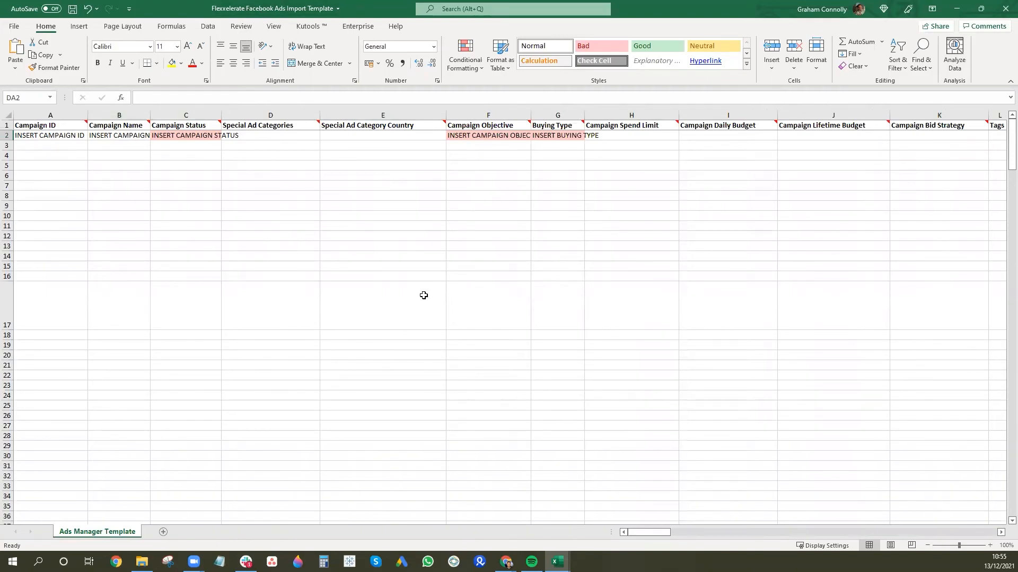